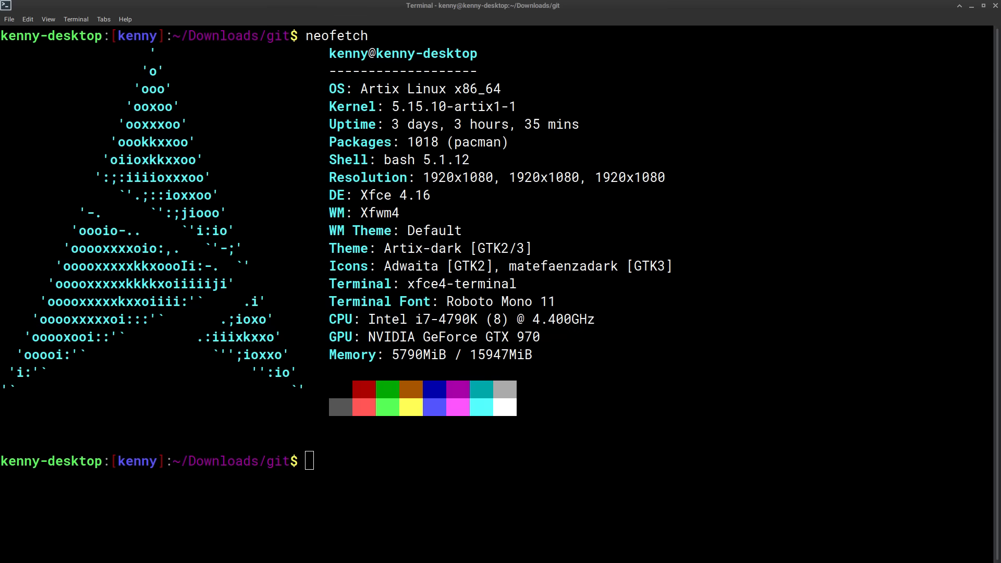
pyautogui.moveTo(292, 295)
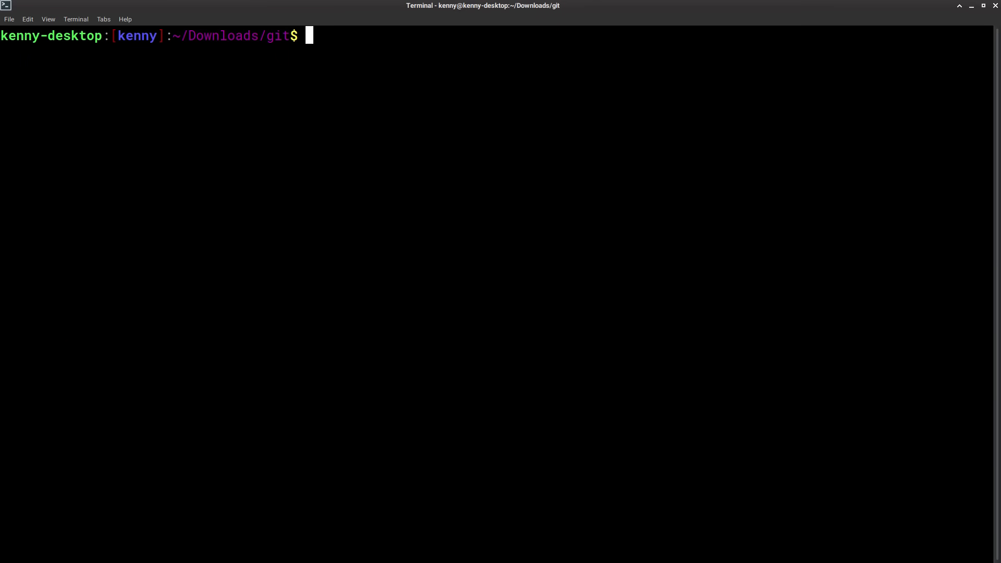
# Step: Draft a pacman -Syu system-update command and then discard it from the prompt
pyautogui.write('pacman -Syu')
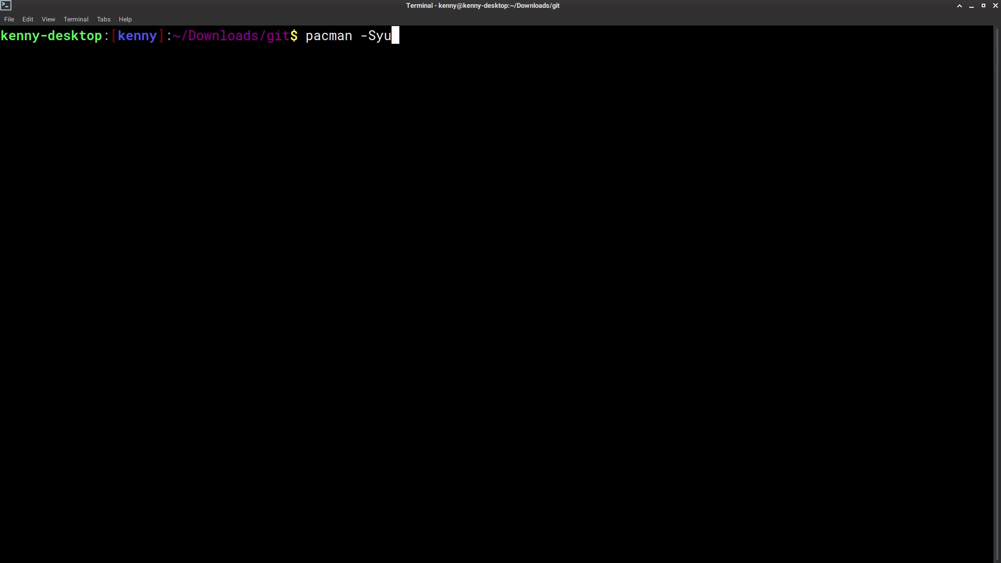
pyautogui.press('BackSpace')
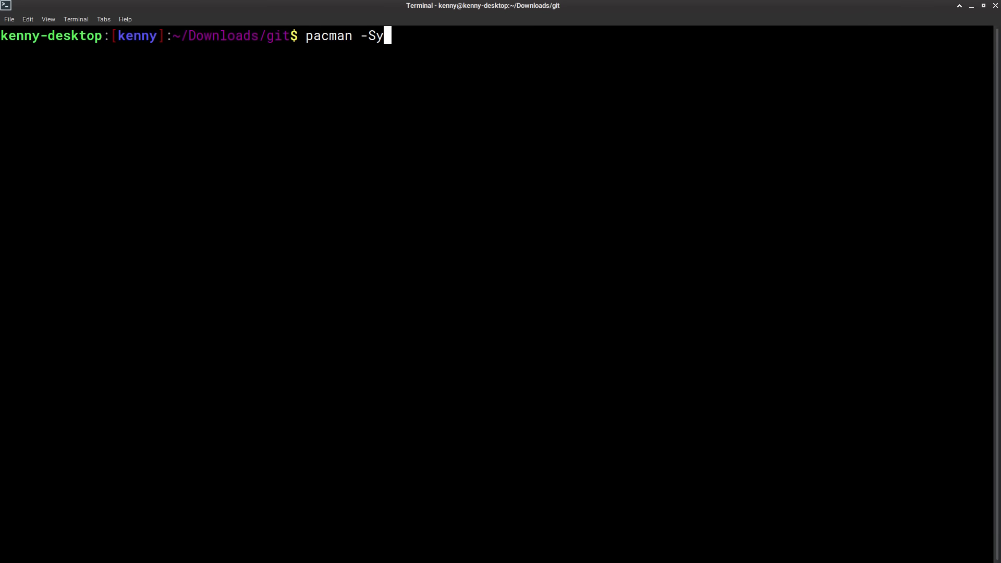
pyautogui.press('ctrl+c')
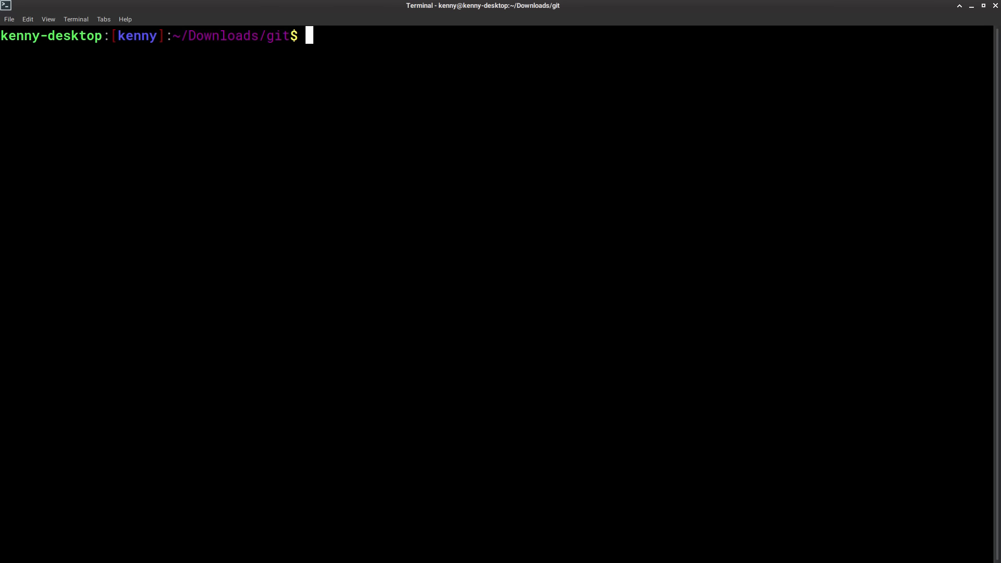
# Step: Draft the pacman -S git base-devel command to install the build tools
pyautogui.write('pacman')
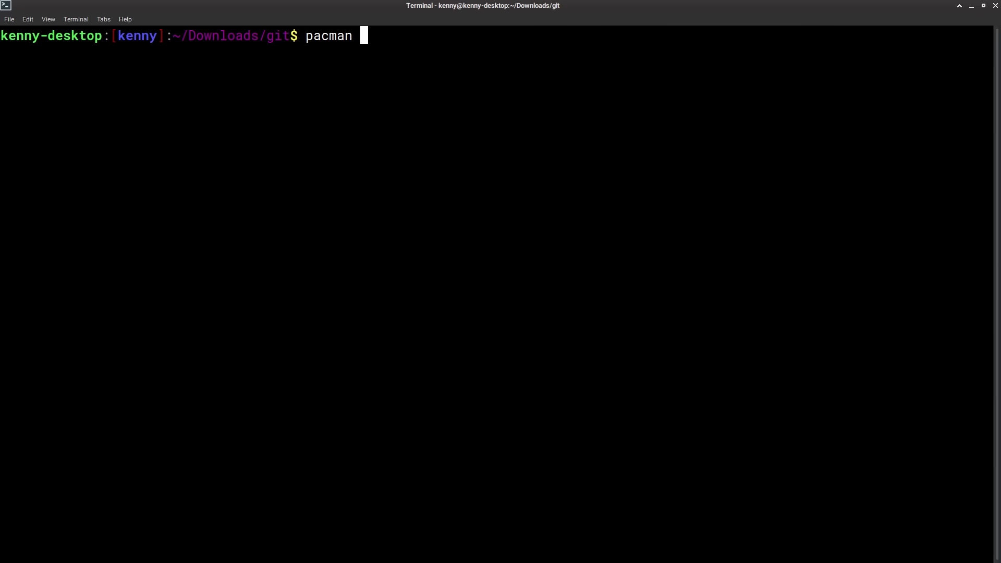
pyautogui.write('-S git base-de')
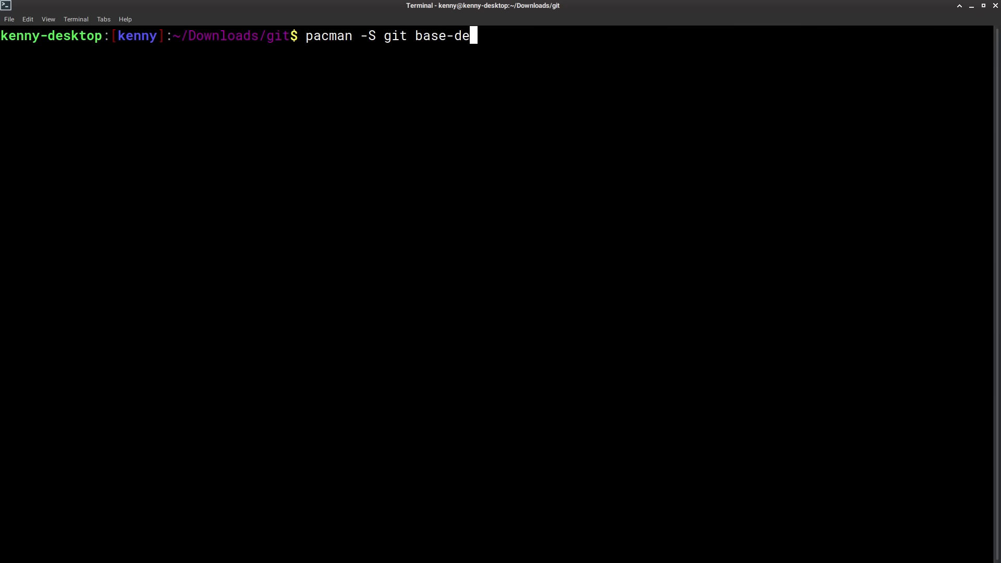
pyautogui.write('vel')
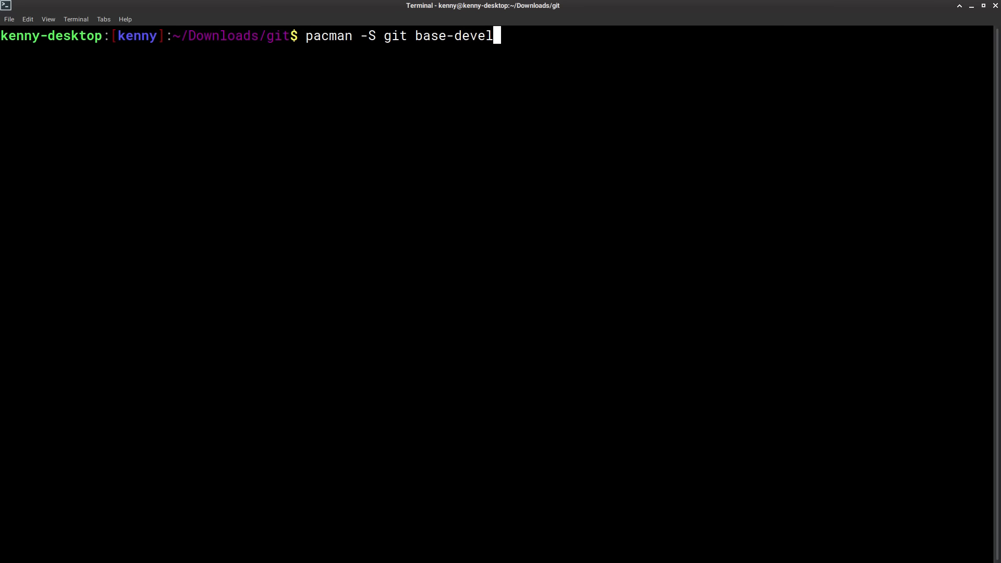
pyautogui.press('BackSpace')
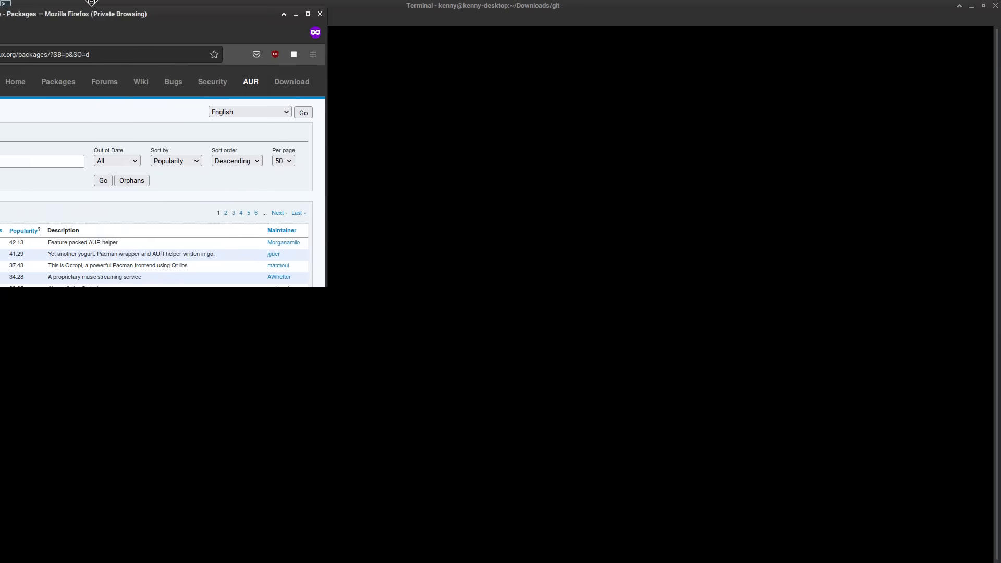
# Step: Bring up the yay 11.1.0-1 package details page from the AUR list in a new tab
pyautogui.click(306, 13)
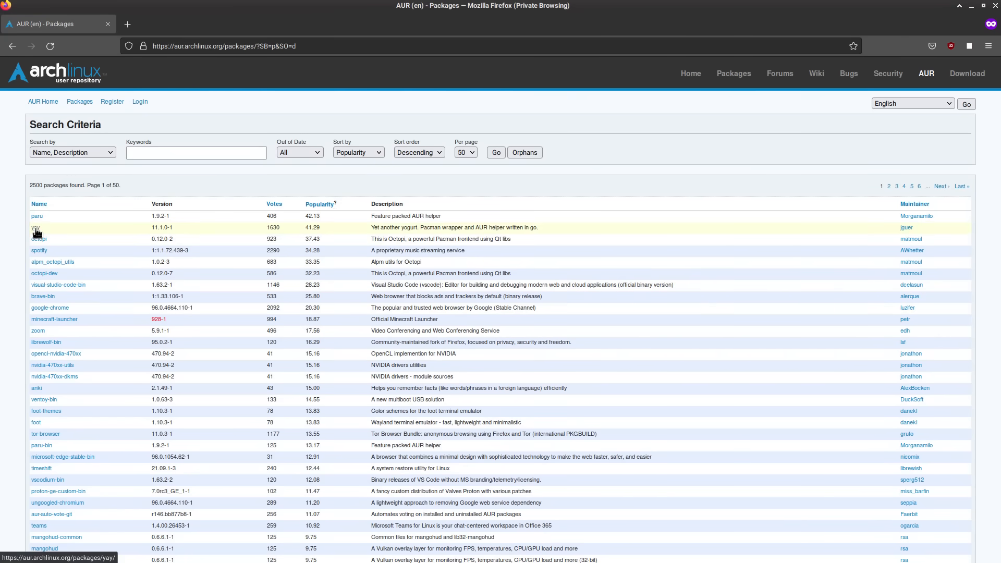
pyautogui.click(36, 229)
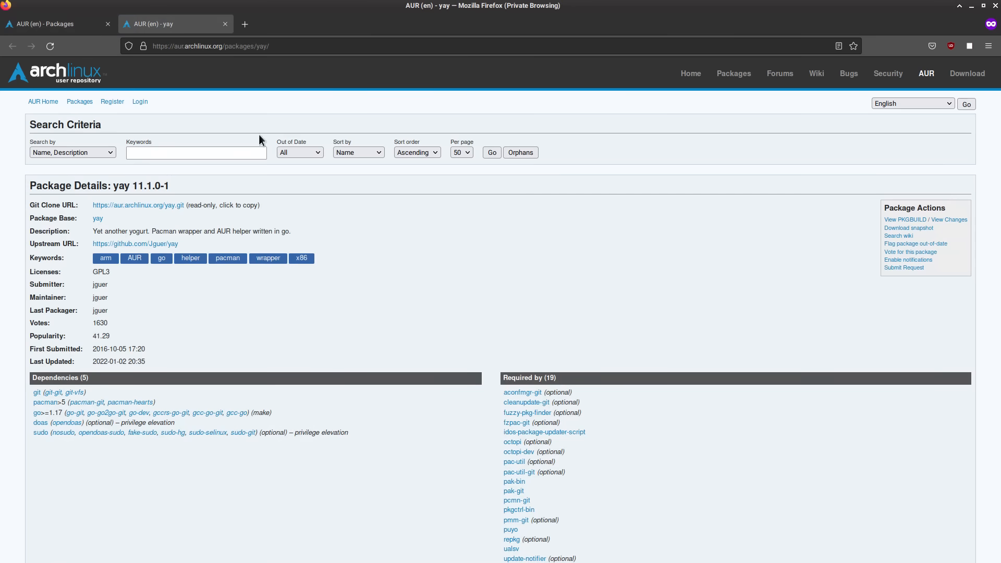
pyautogui.moveTo(473, 285)
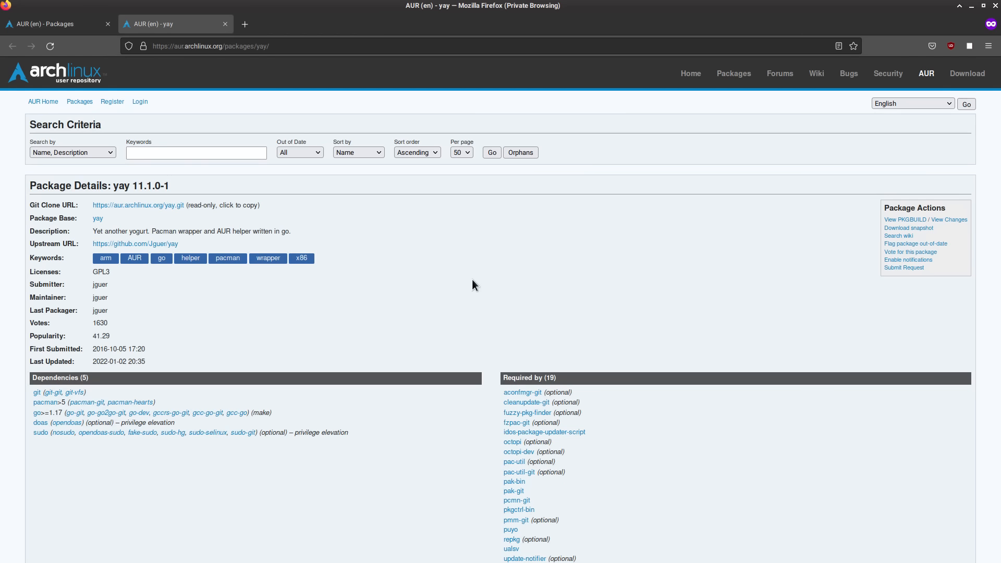
pyautogui.moveTo(490, 232)
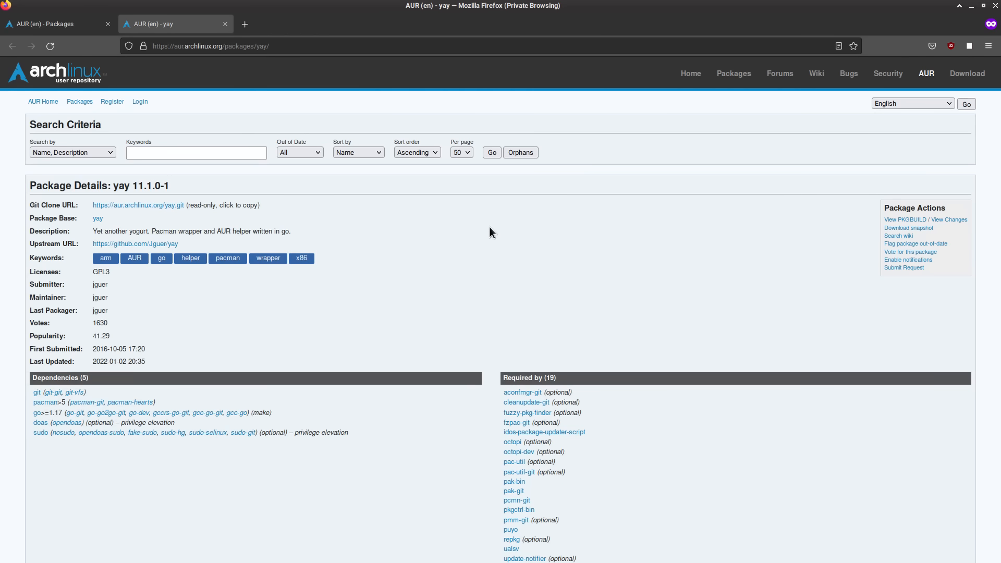
pyautogui.moveTo(695, 10)
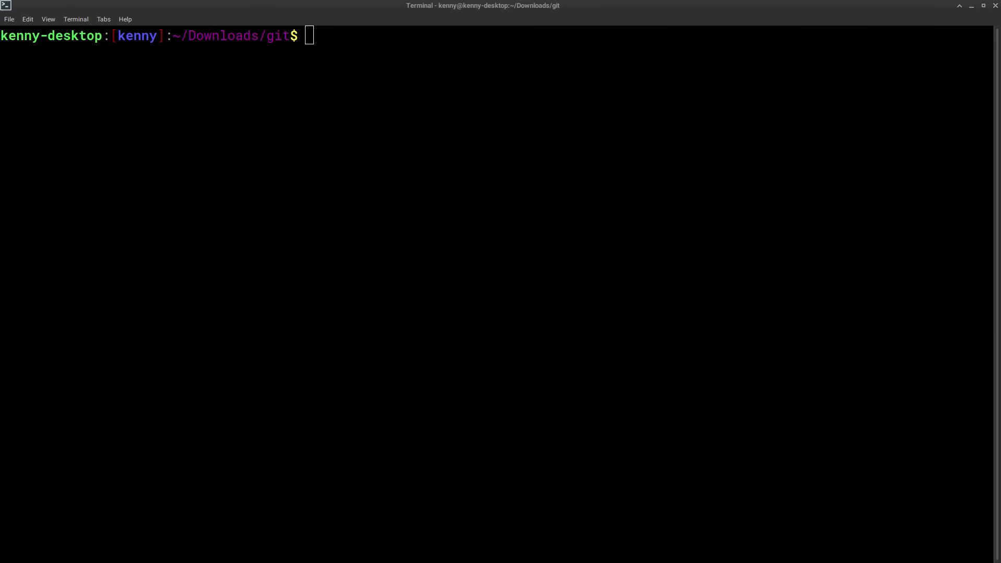
pyautogui.moveTo(534, 233)
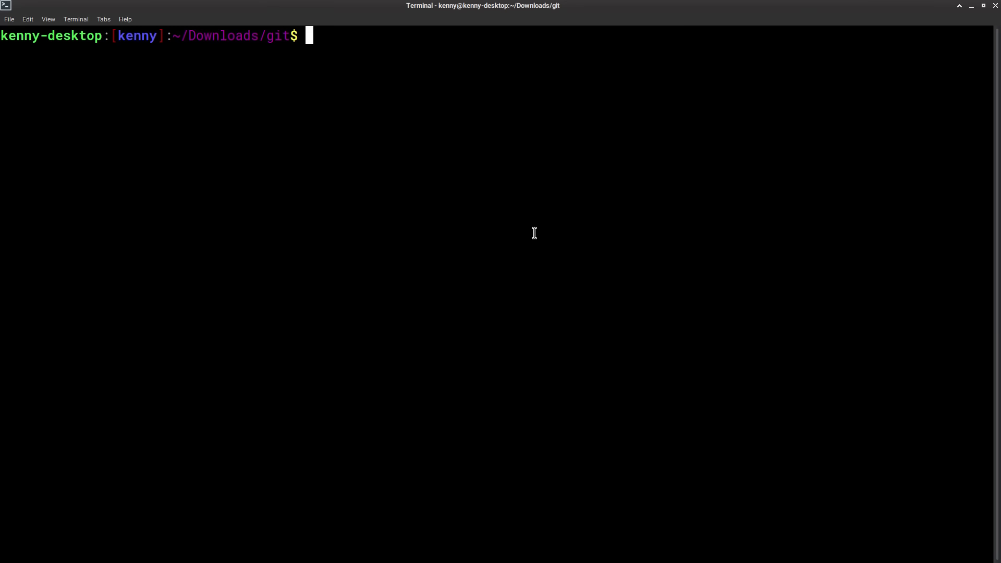
pyautogui.moveTo(454, 115)
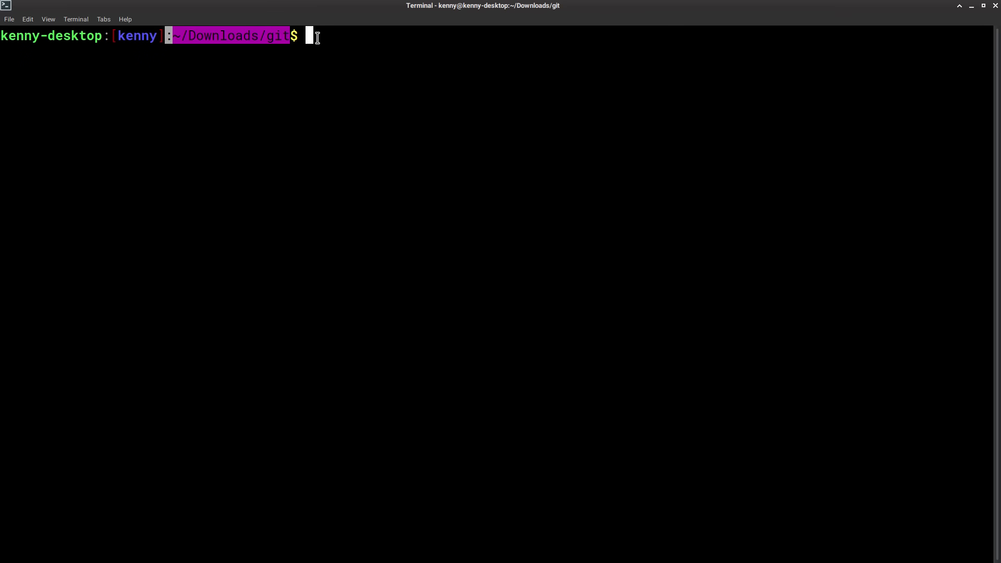
pyautogui.moveTo(465, 84)
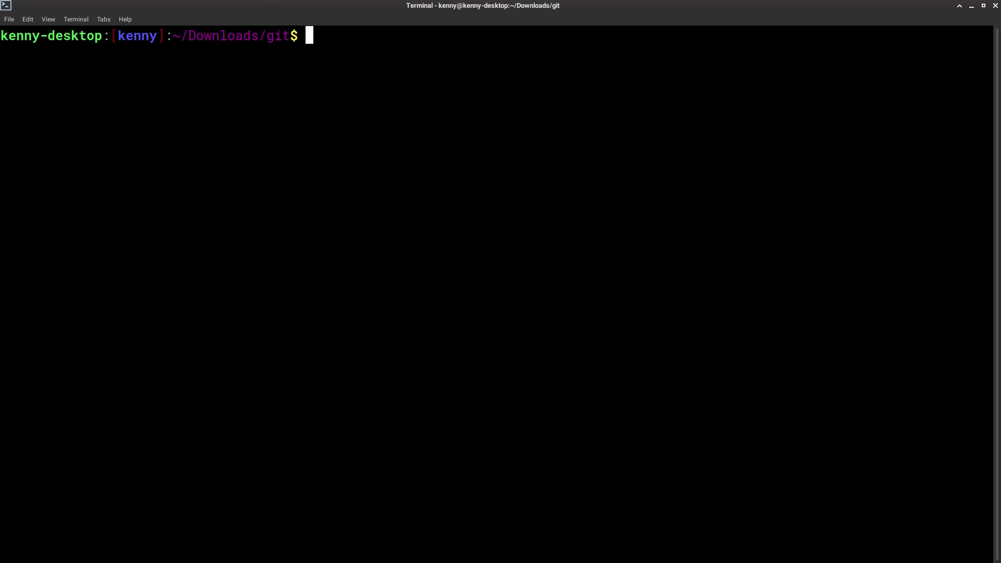
# Step: View /etc/makepkg.conf in vim at the MAKEFLAGS "-j4" line and quit with :q! unchanged
pyautogui.write('vim /et')
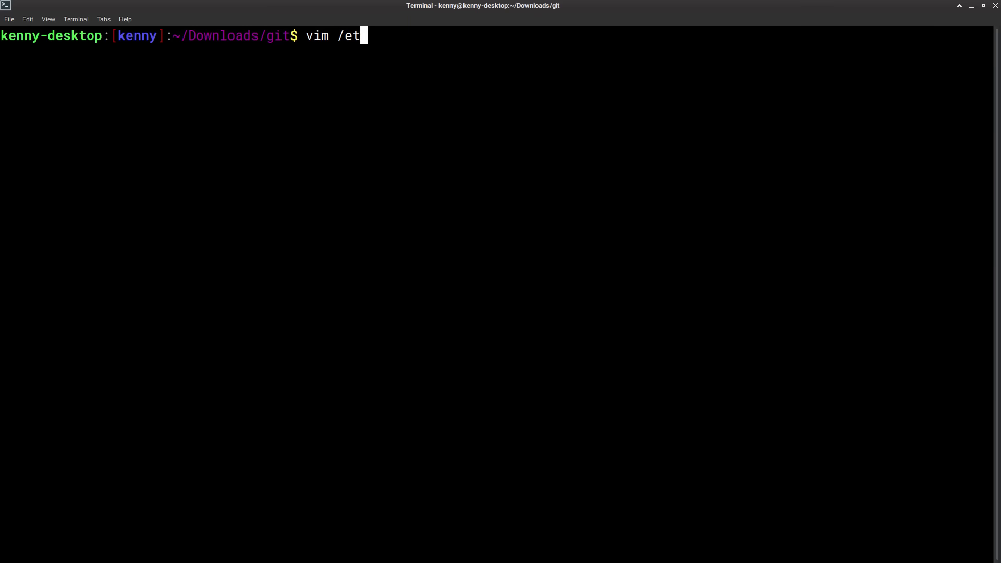
pyautogui.write('c/makepkg.conf')
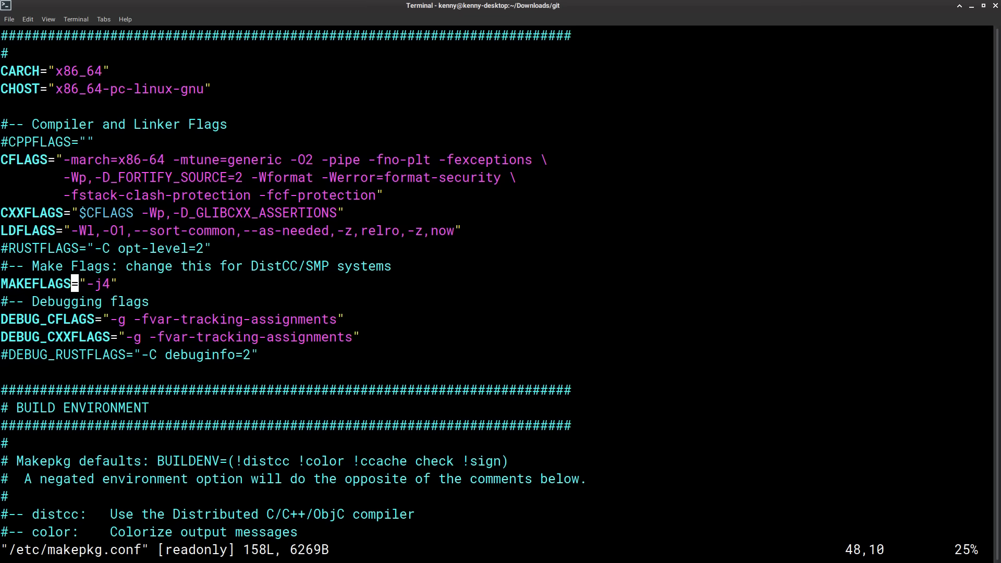
pyautogui.write(':q!')
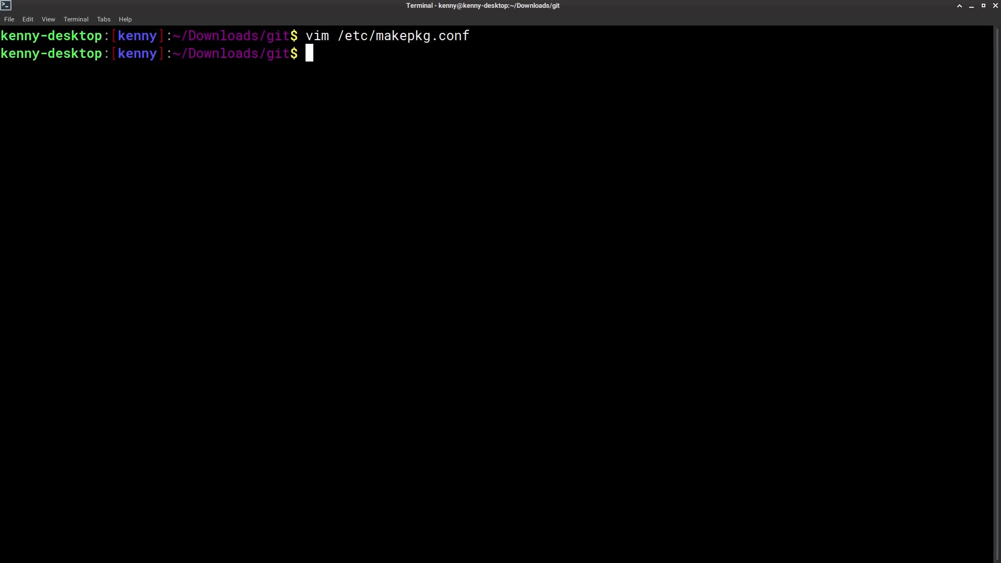
pyautogui.write('git')
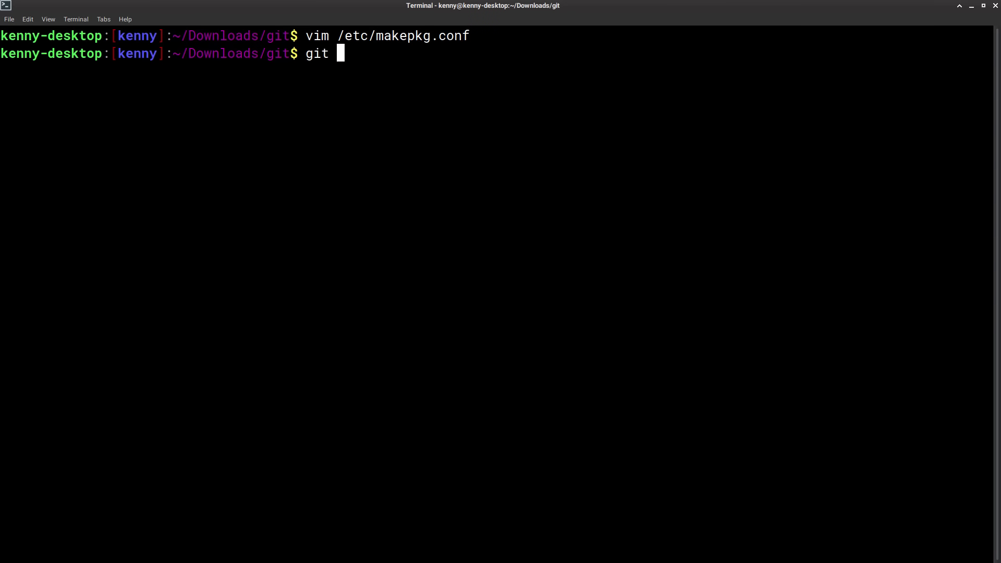
pyautogui.write('clone h')
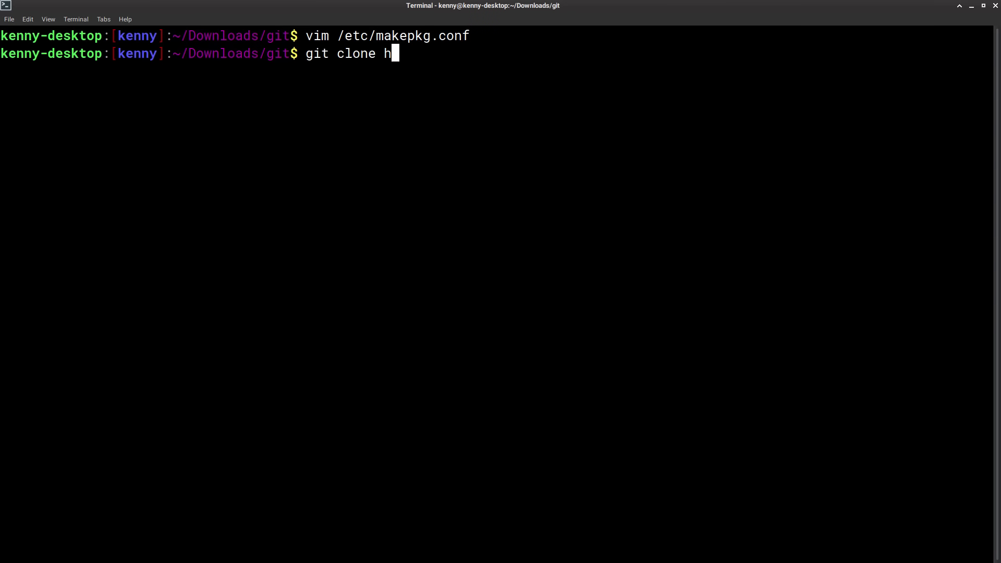
pyautogui.write('ttps://')
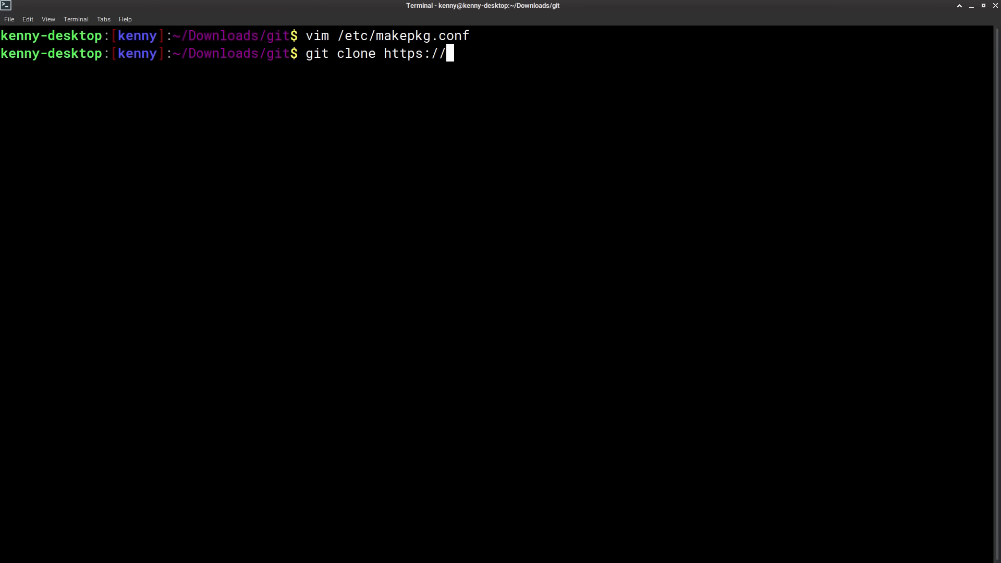
pyautogui.write('aur.archlinu')
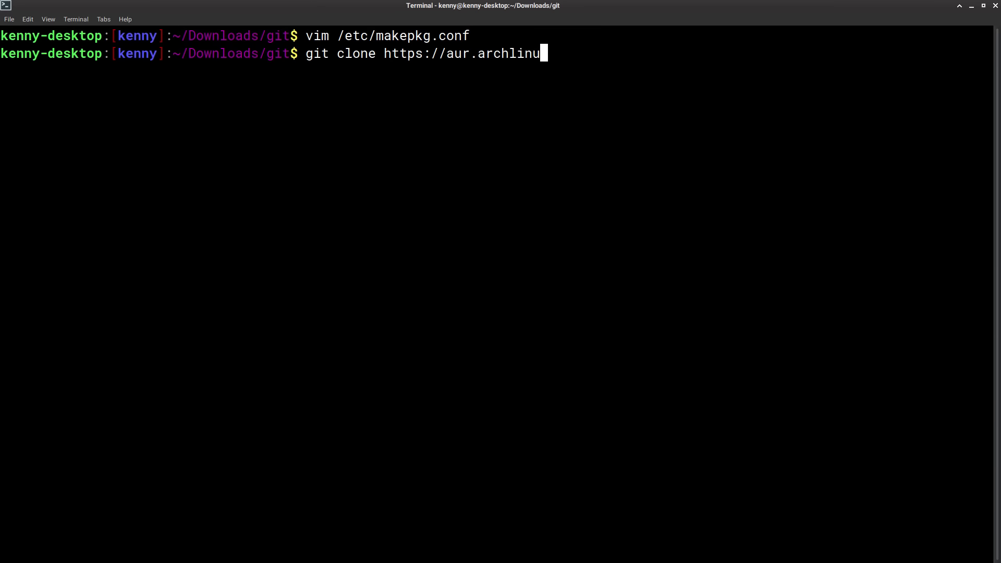
pyautogui.write('x.org/')
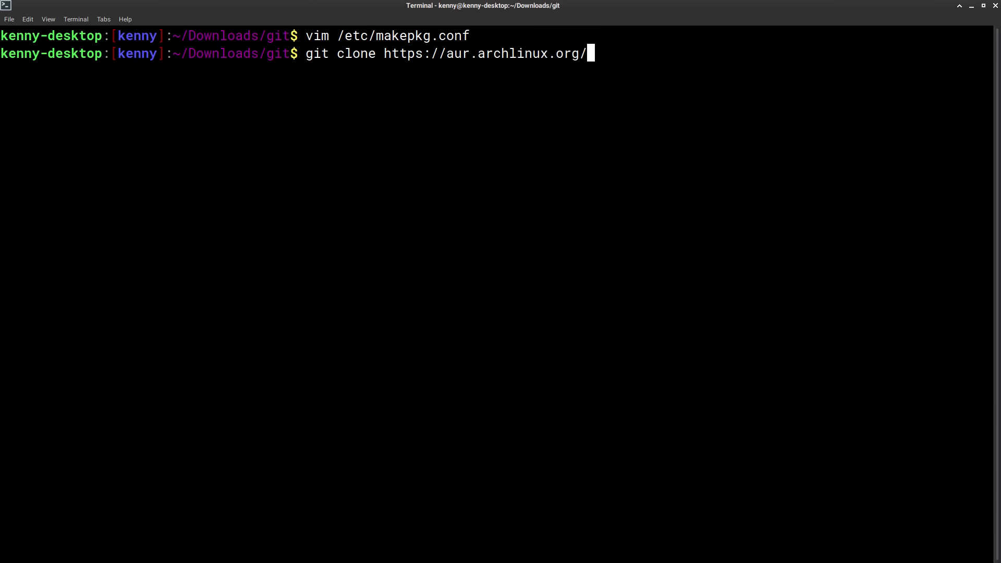
pyautogui.write('librewo')
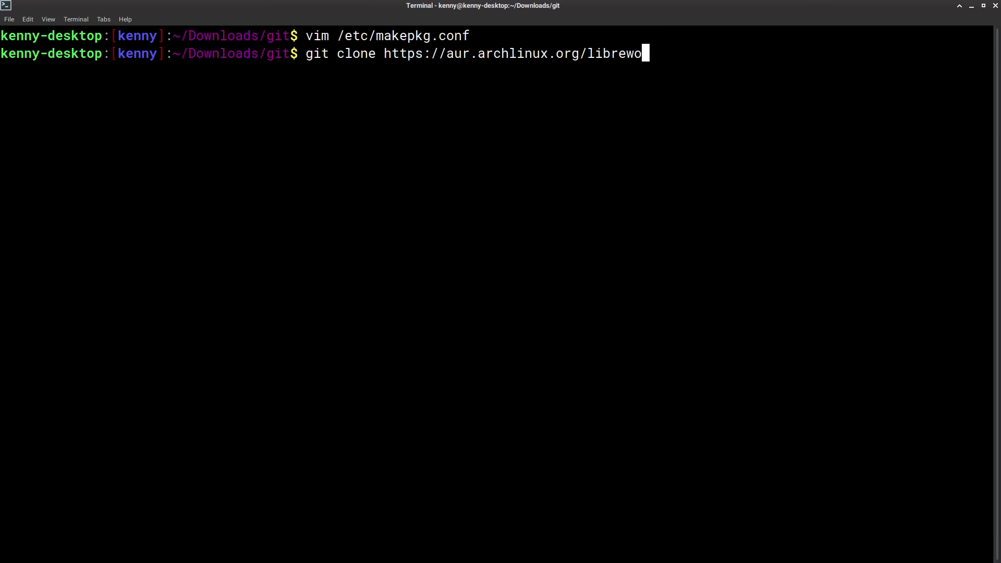
pyautogui.write('lf-bin.git')
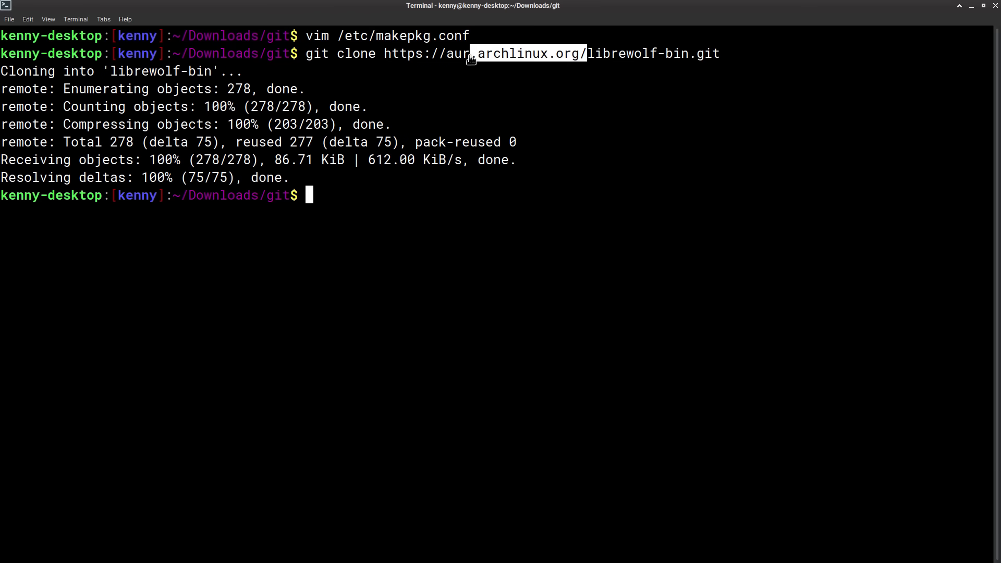
pyautogui.moveTo(501, 57)
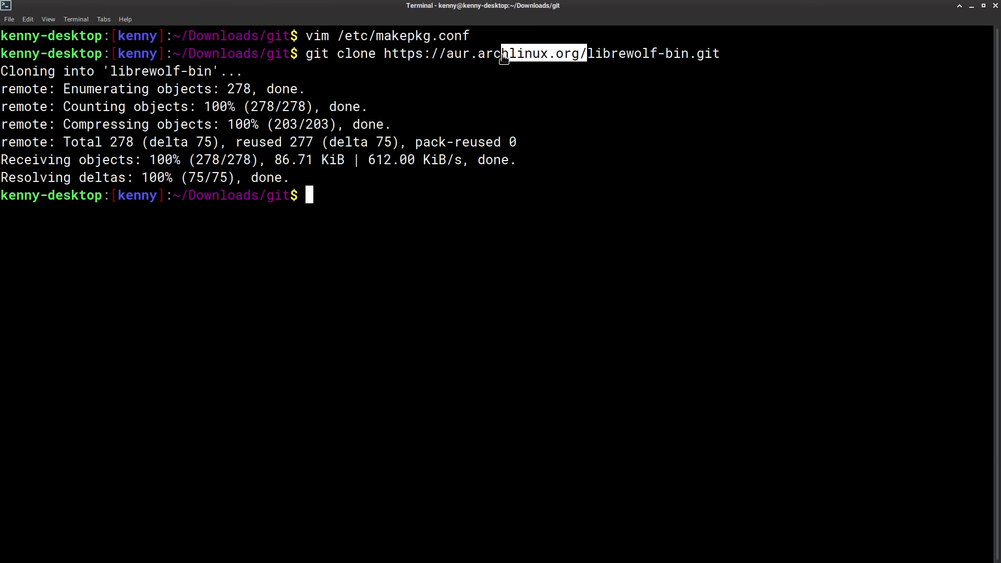
pyautogui.moveTo(587, 53)
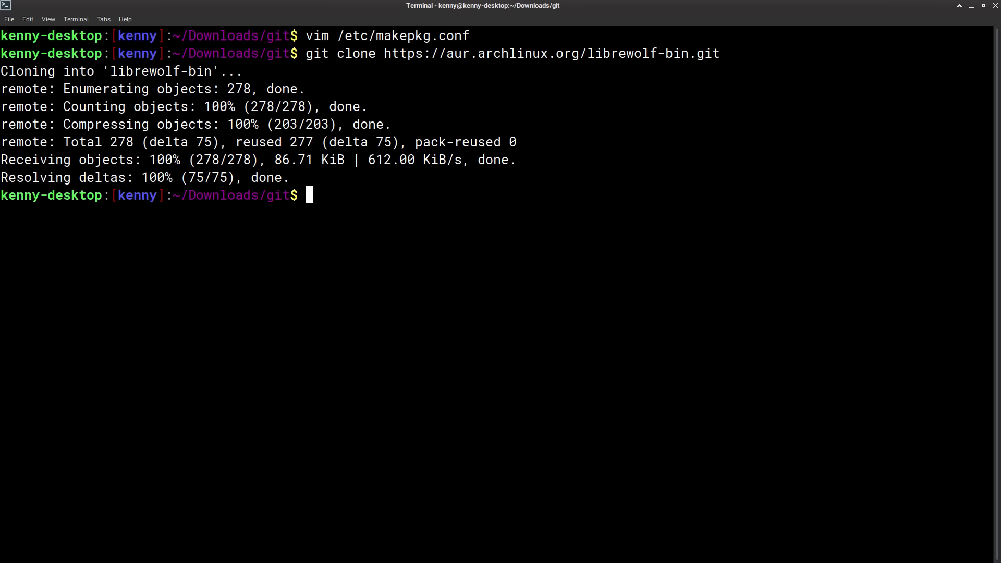
# Step: Change into the cloned librewolf-bin folder
pyautogui.write('cd librewolf-bin/')
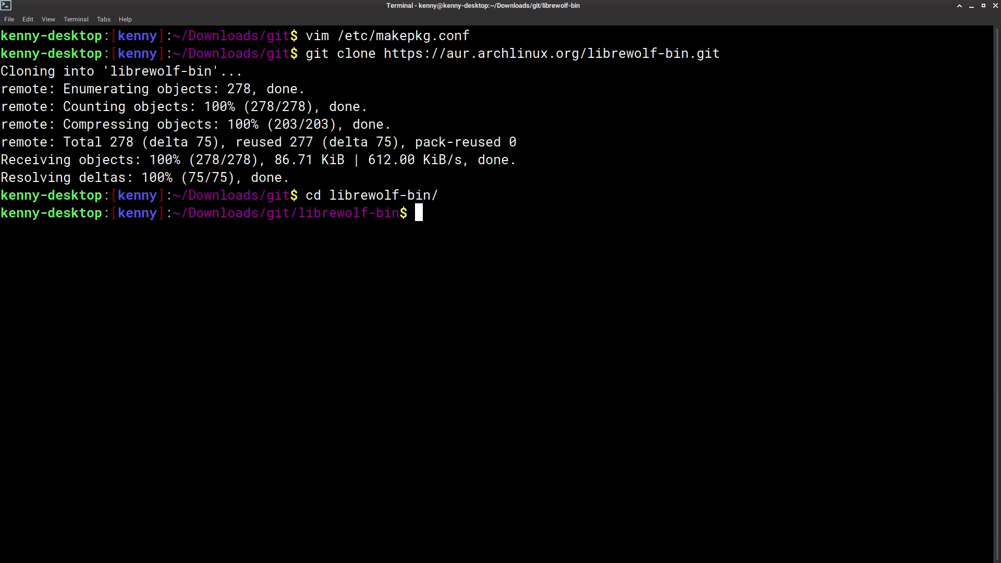
# Step: Run makepkg in the librewolf-bin folder and follow the build output
pyautogui.write('makepkg')
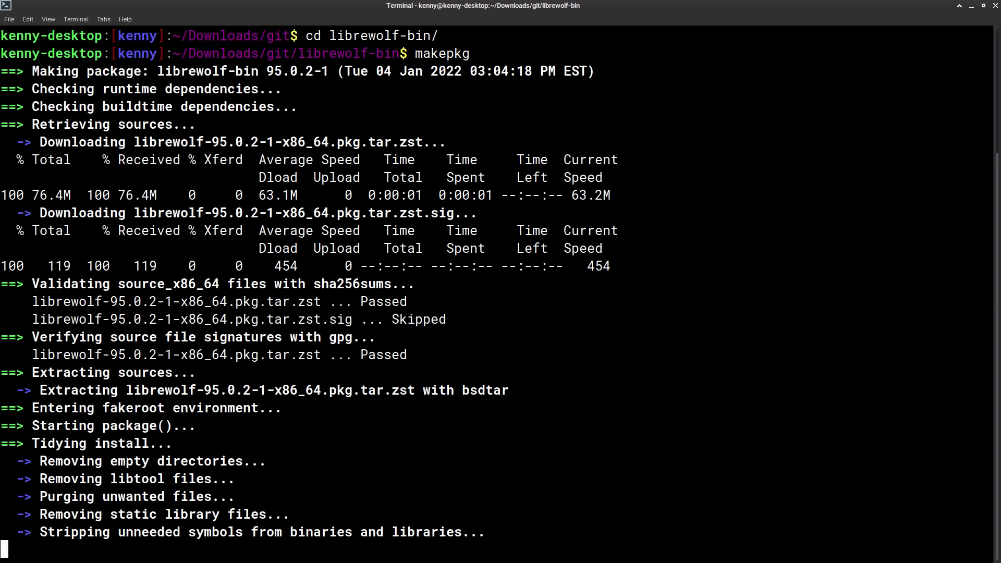
pyautogui.scroll(-3)
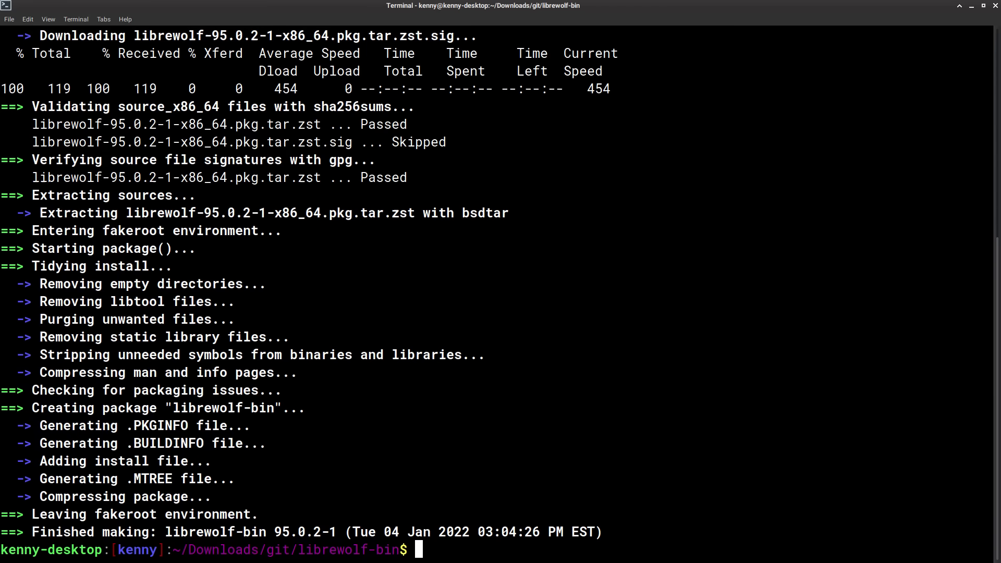
# Step: Start a gpg --recv-key key-import command, abandon it, and begin clearing the screen
pyautogui.write('gpg')
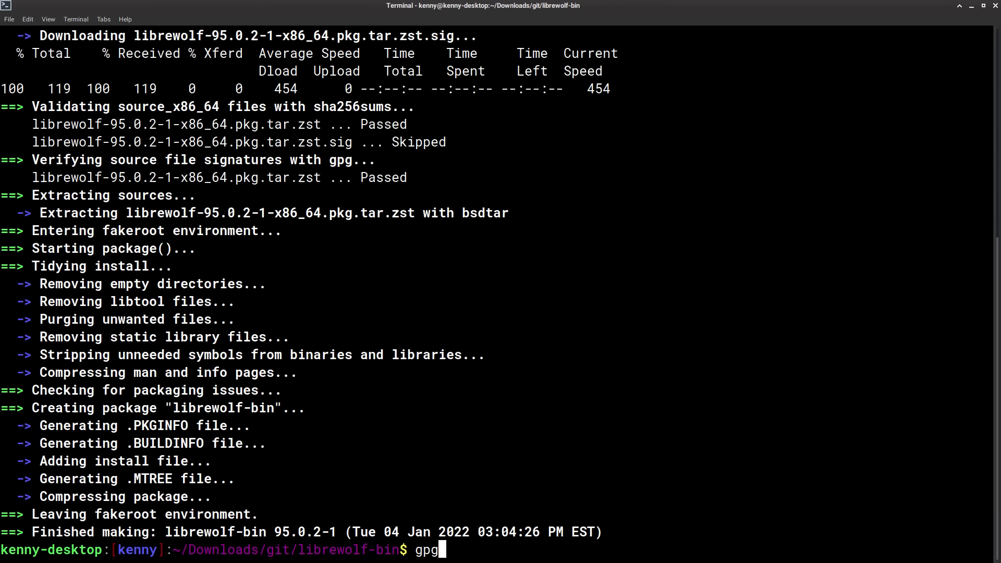
pyautogui.write('--recv-')
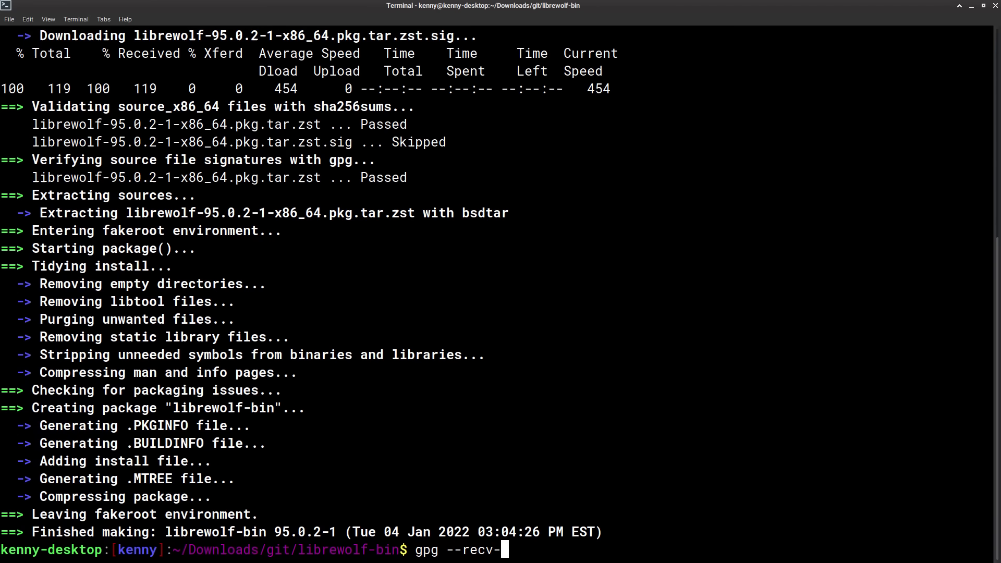
pyautogui.write('key KEY')
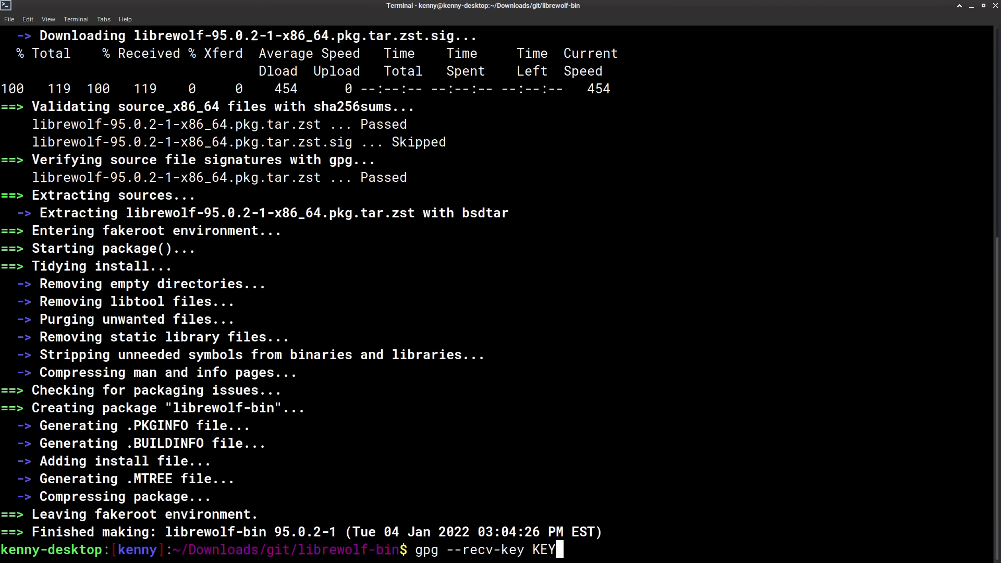
pyautogui.press('BackSpace')
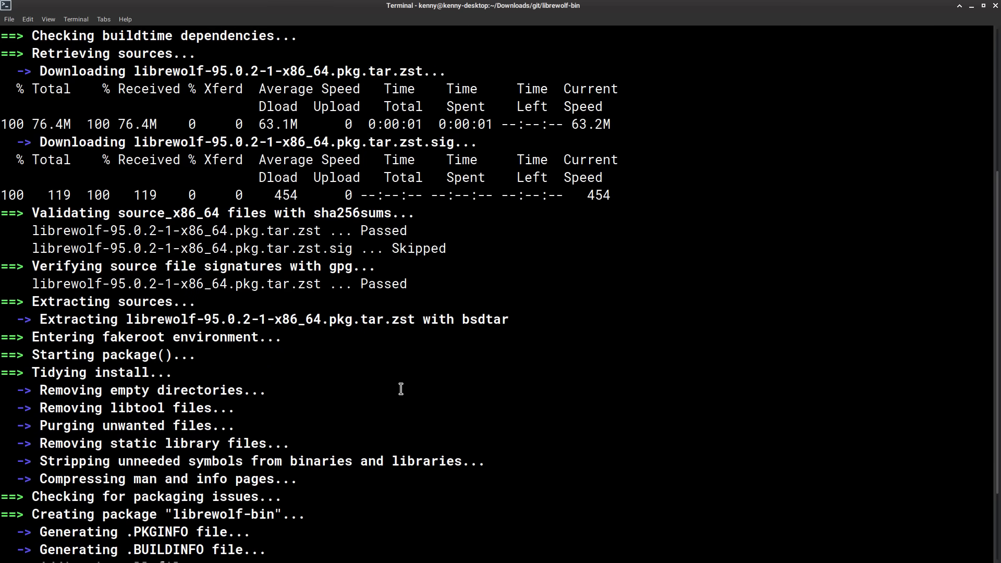
pyautogui.write('gpg --recv-key')
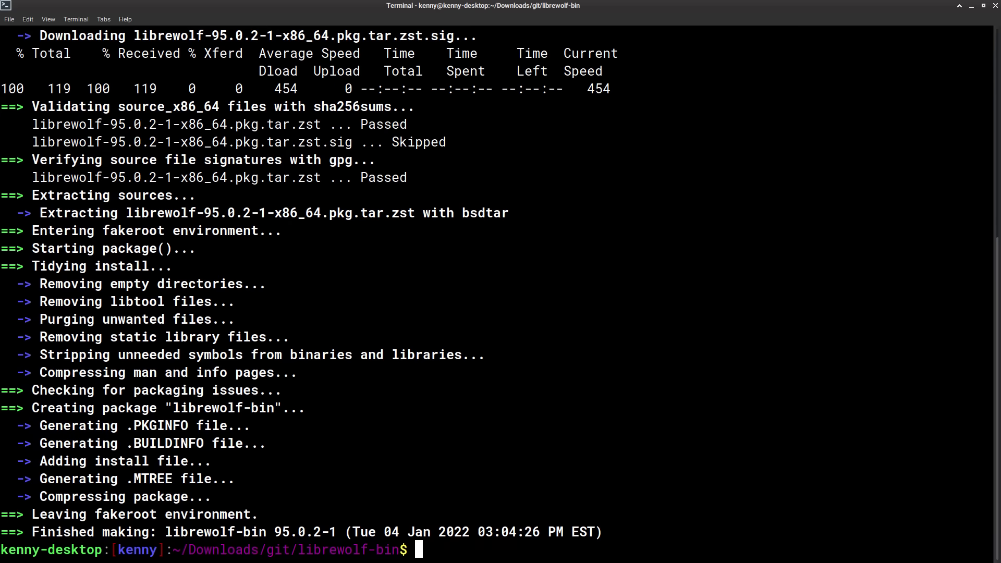
pyautogui.write('cle')
pyautogui.write('ls')
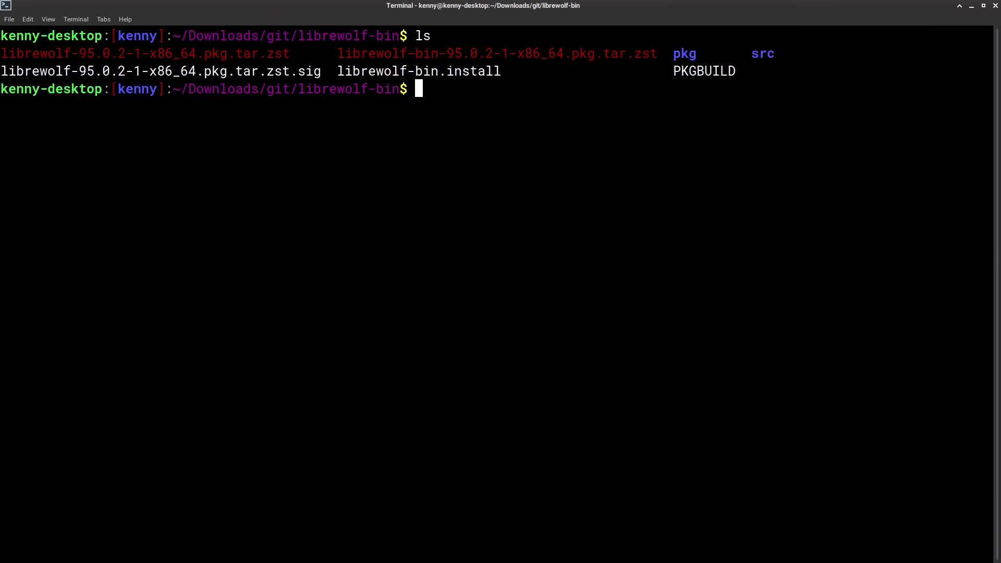
pyautogui.moveTo(599, 58)
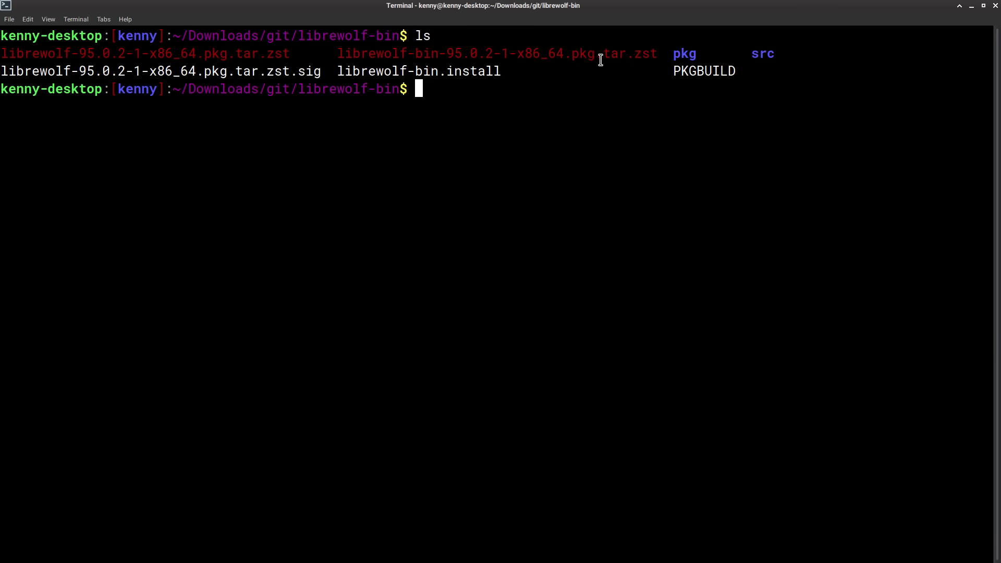
pyautogui.moveTo(575, 55)
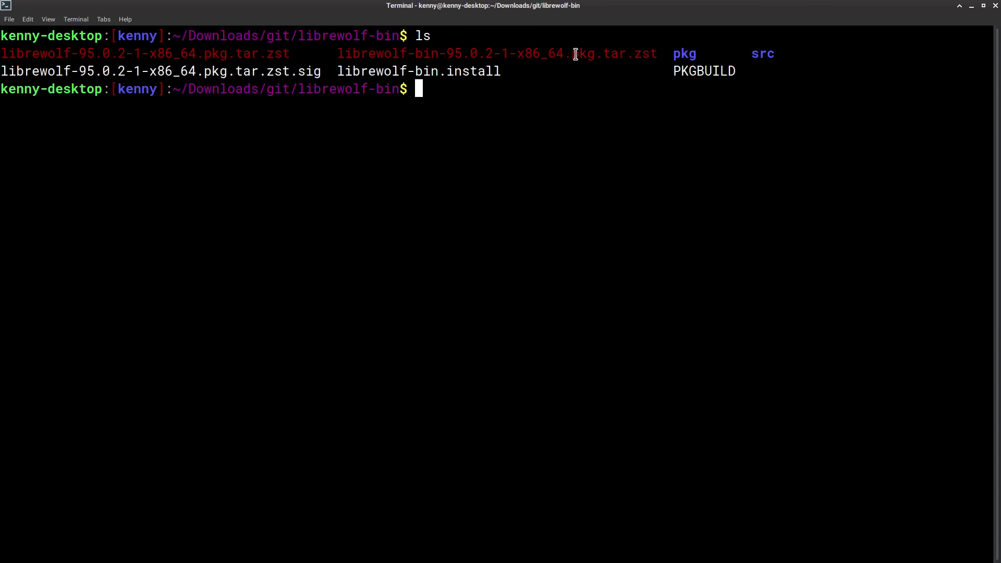
# Step: Copy the built librewolf-bin-95.0.2-1-x86_64.pkg.tar.zst name and start a sudo pacman command
pyautogui.doubleClick(497, 53)
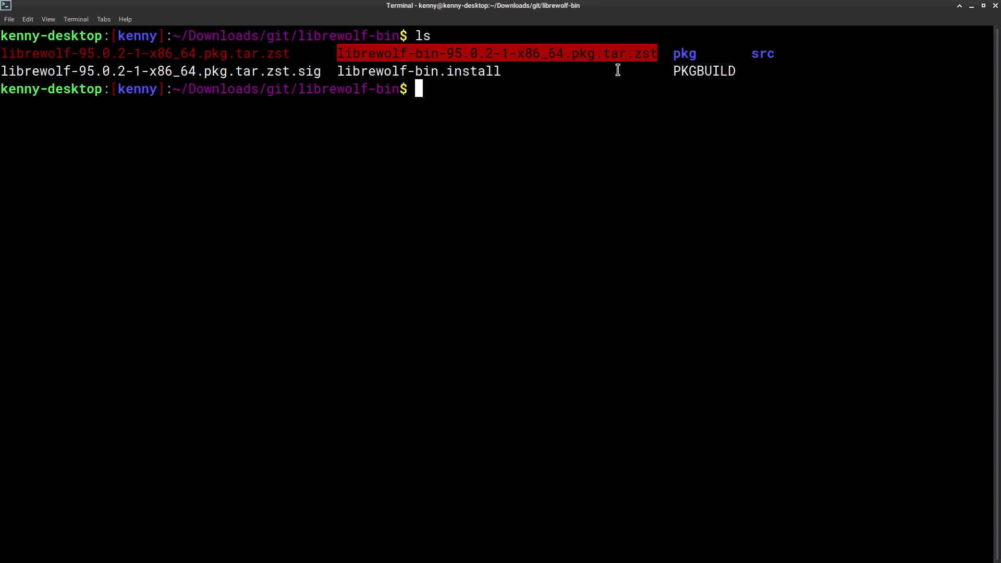
pyautogui.moveTo(453, 69)
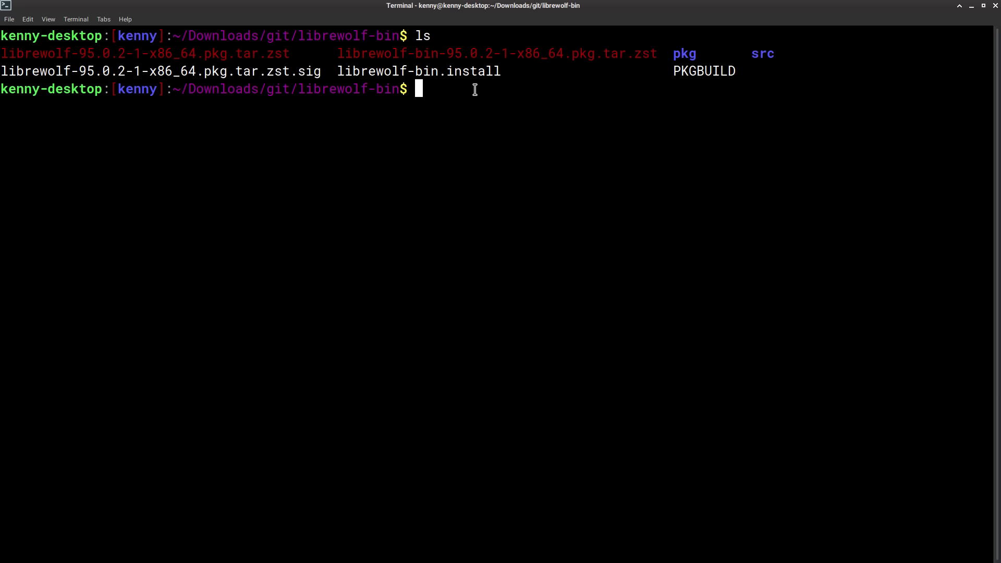
pyautogui.moveTo(426, 15)
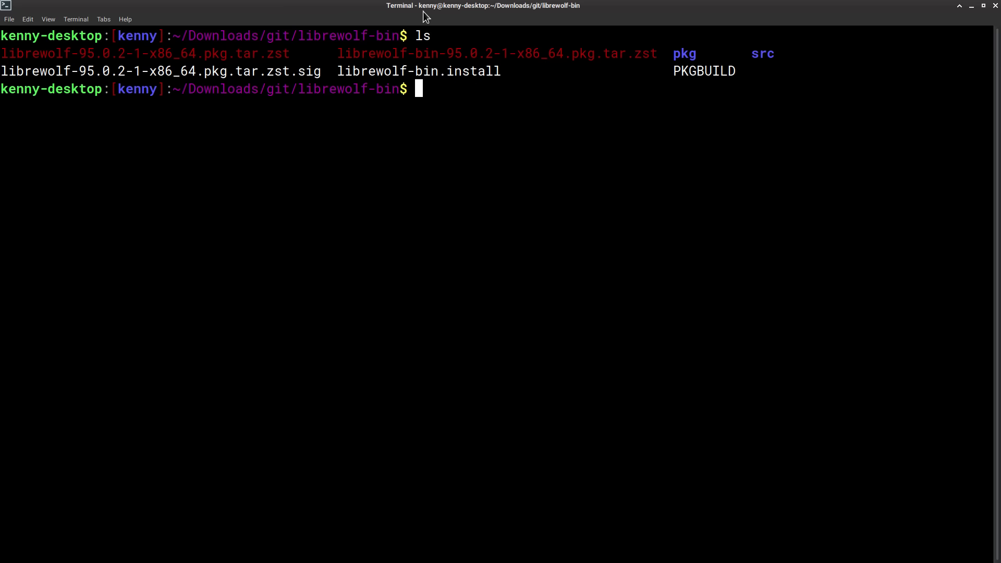
pyautogui.rightClick(497, 53)
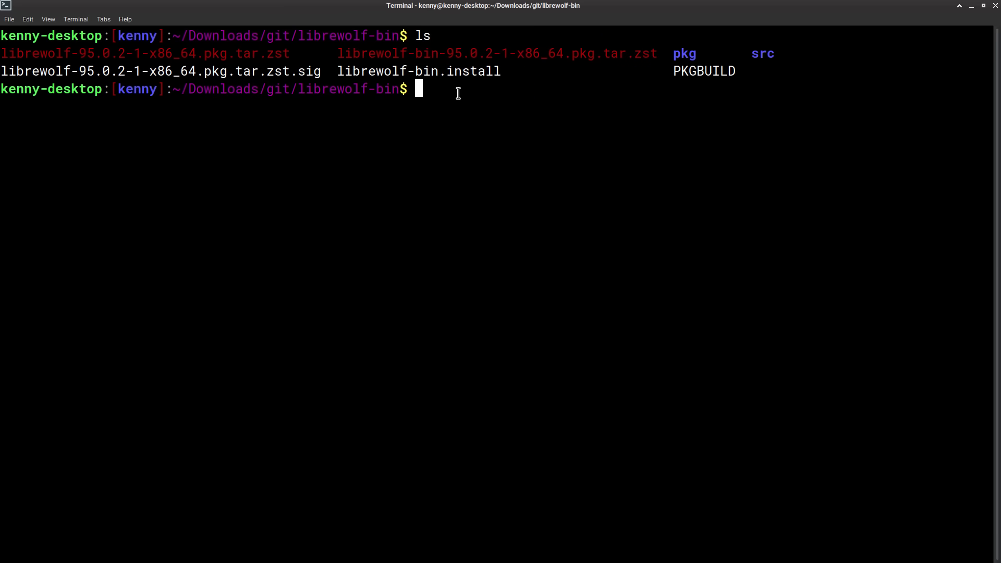
pyautogui.write('sudo pacman -U librewolf-bin-95.0.2-1-x86_64.pkg.tar.zst')
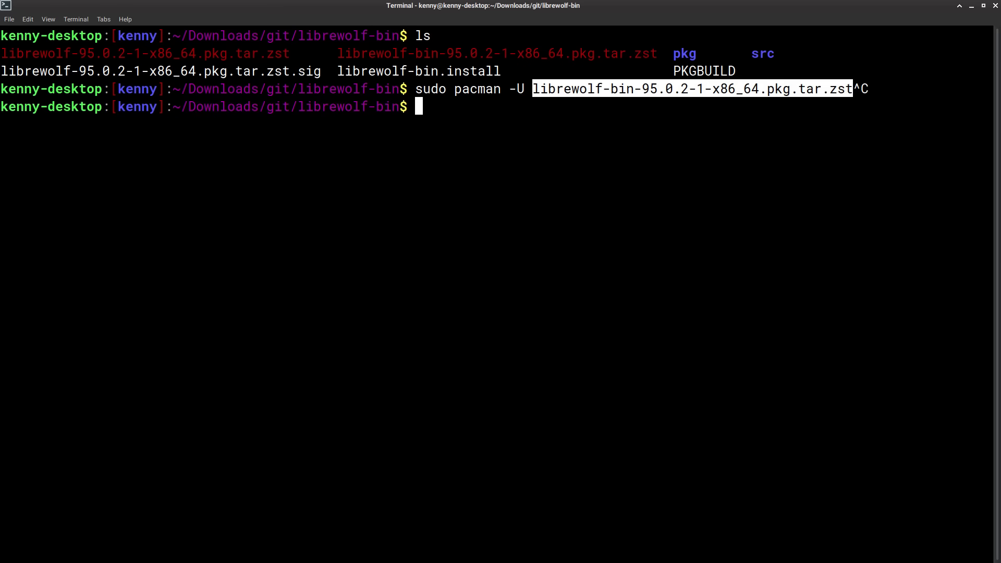
# Step: Install librewolf-bin 95.0.2-1 from the built package with sudo pacman -U
pyautogui.write('sudo pacman -U librewolf-bin-95.0.2-1-x86_64.pkg.tar.zst')
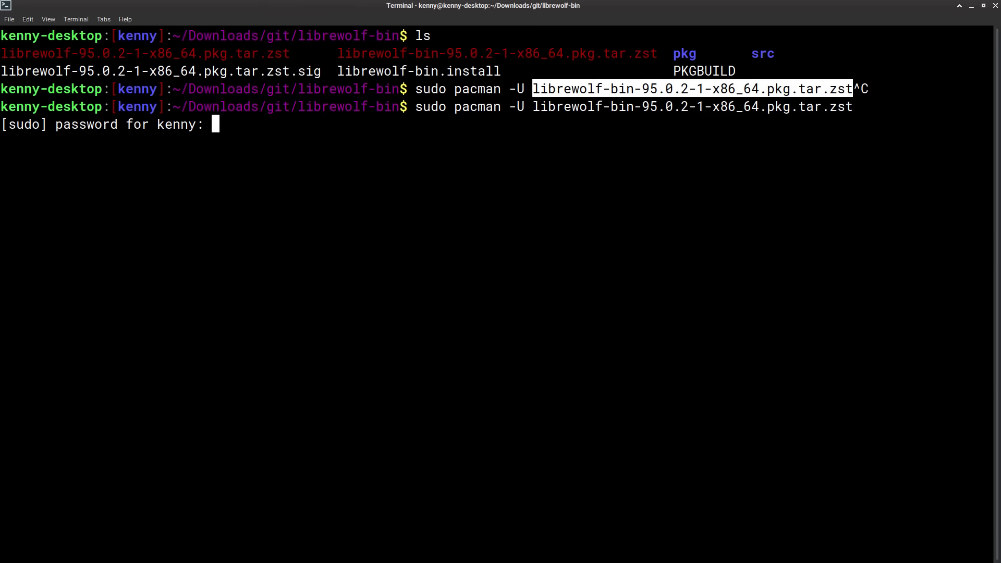
pyautogui.moveTo(516, 31)
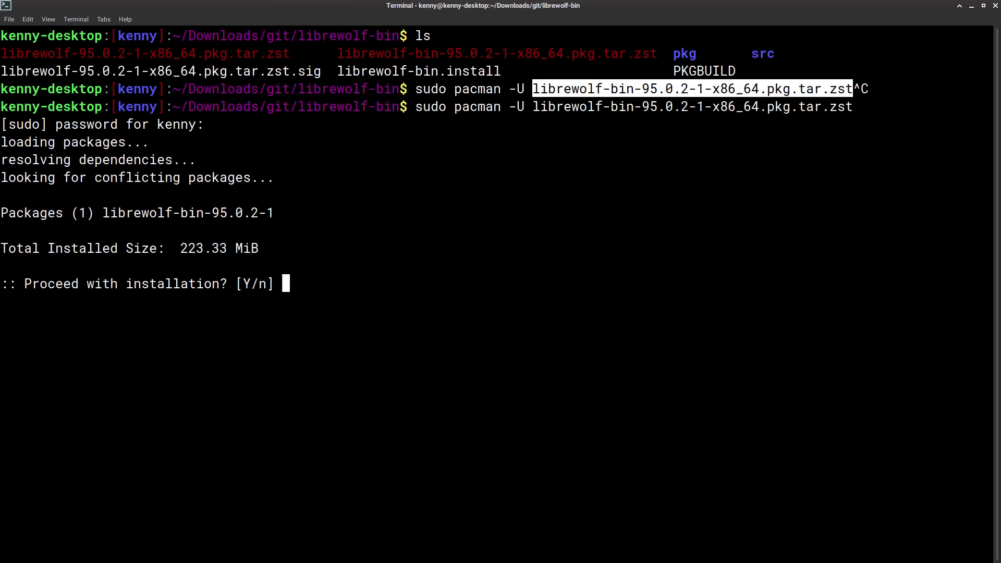
pyautogui.moveTo(317, 283)
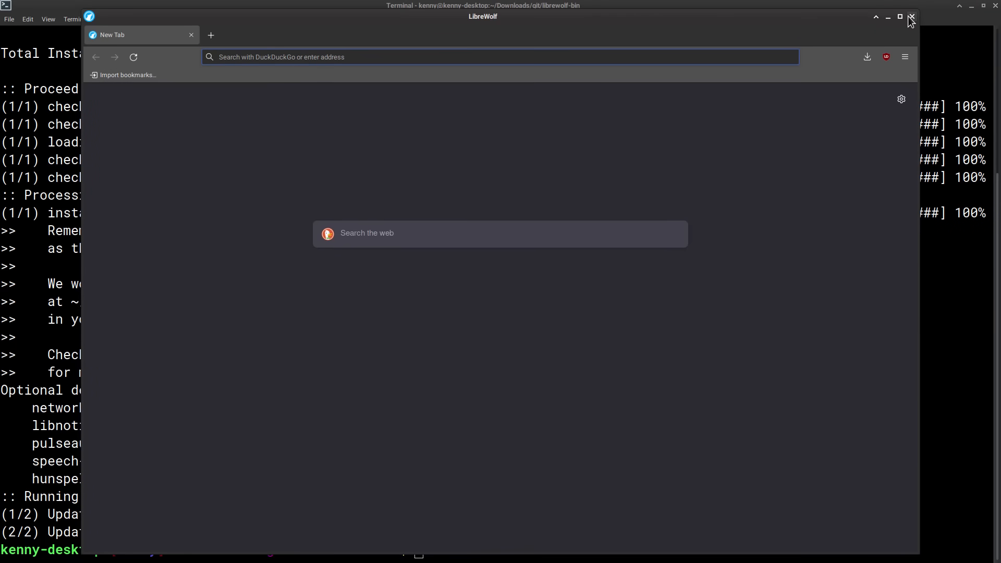
# Step: Close LibreWolf and draft sudo pacman -R librewolf-bin to remove the package
pyautogui.click(911, 16)
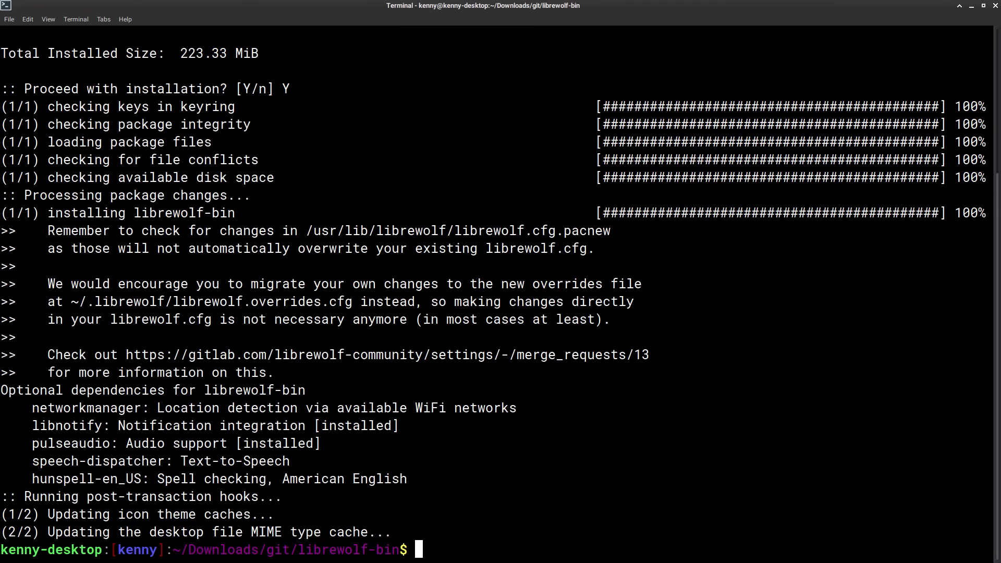
pyautogui.moveTo(409, 243)
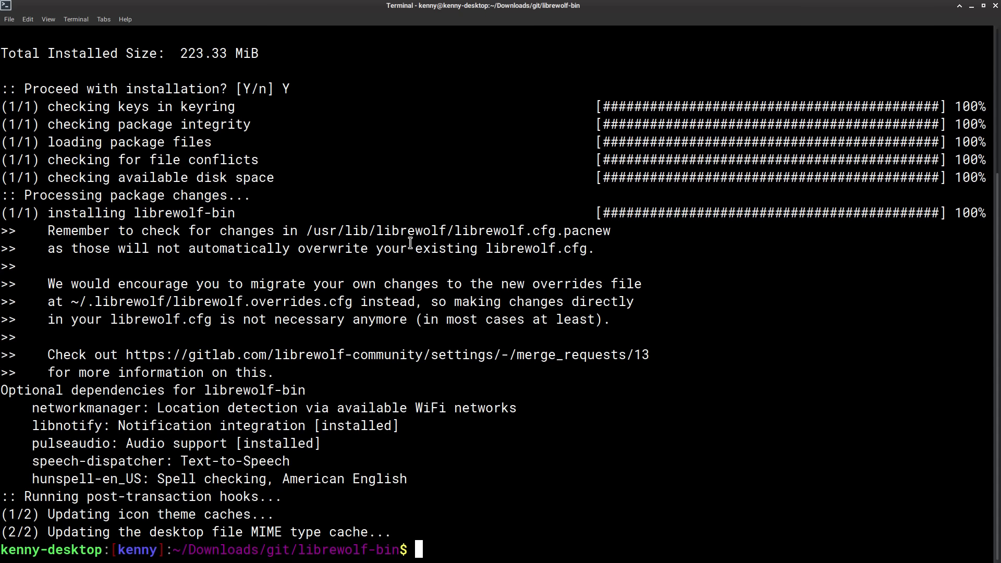
pyautogui.write('sudo pacman -')
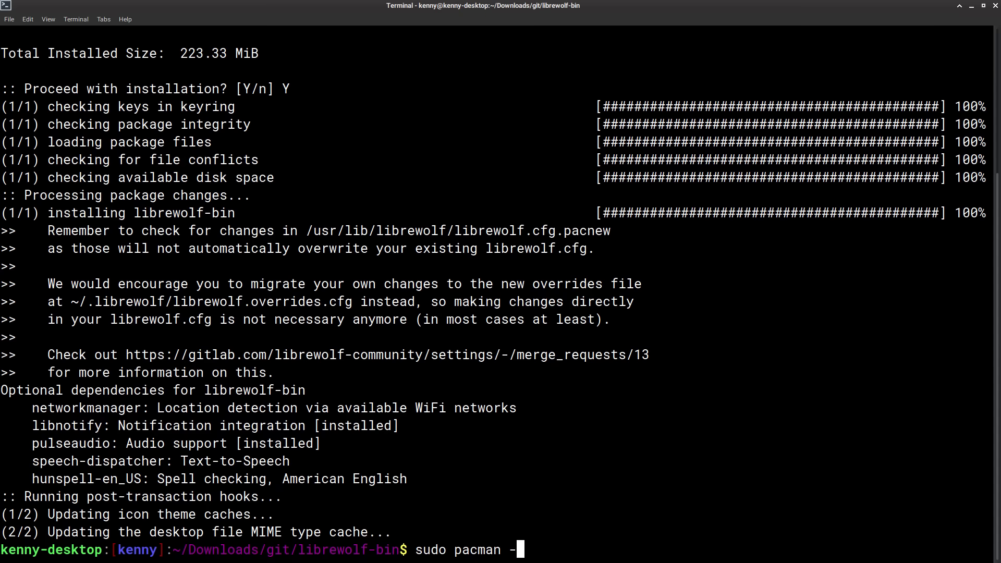
pyautogui.write('R')
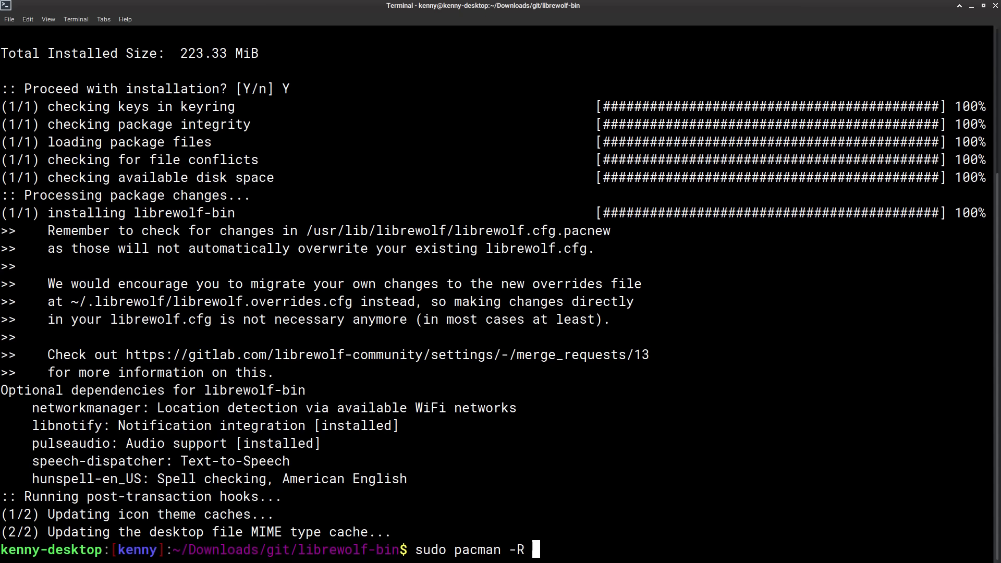
pyautogui.write('librewolf-')
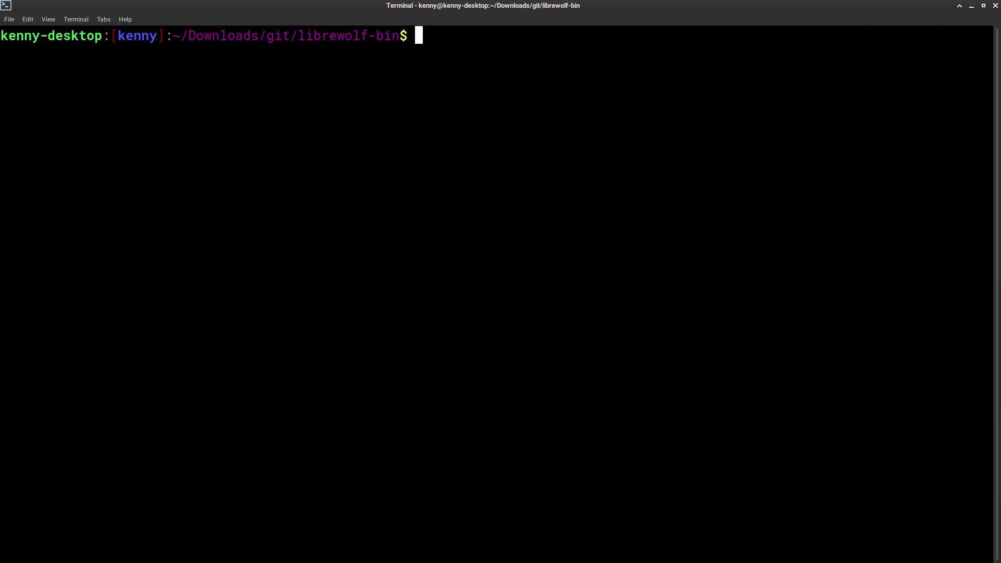
pyautogui.write('i')
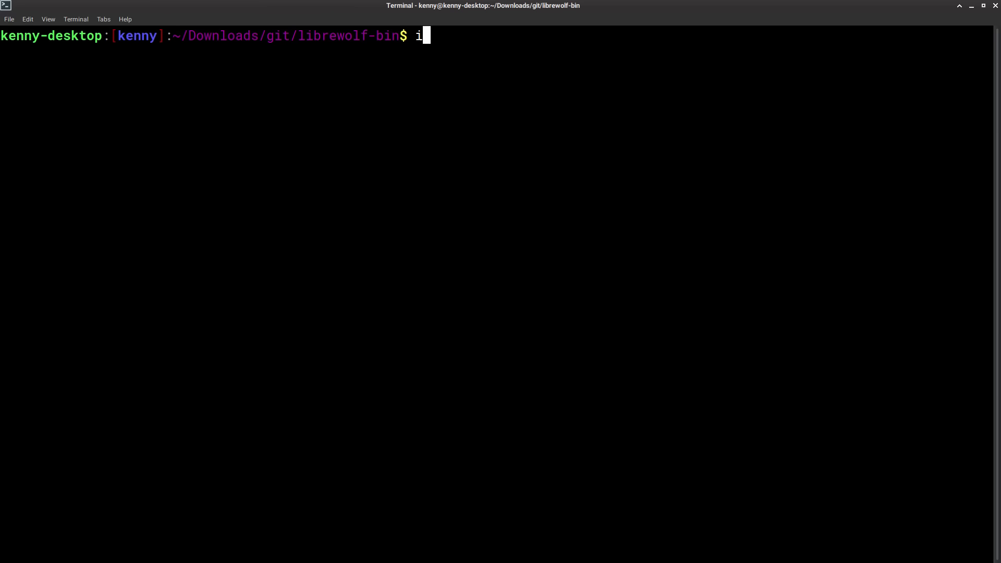
pyautogui.press('BackSpace')
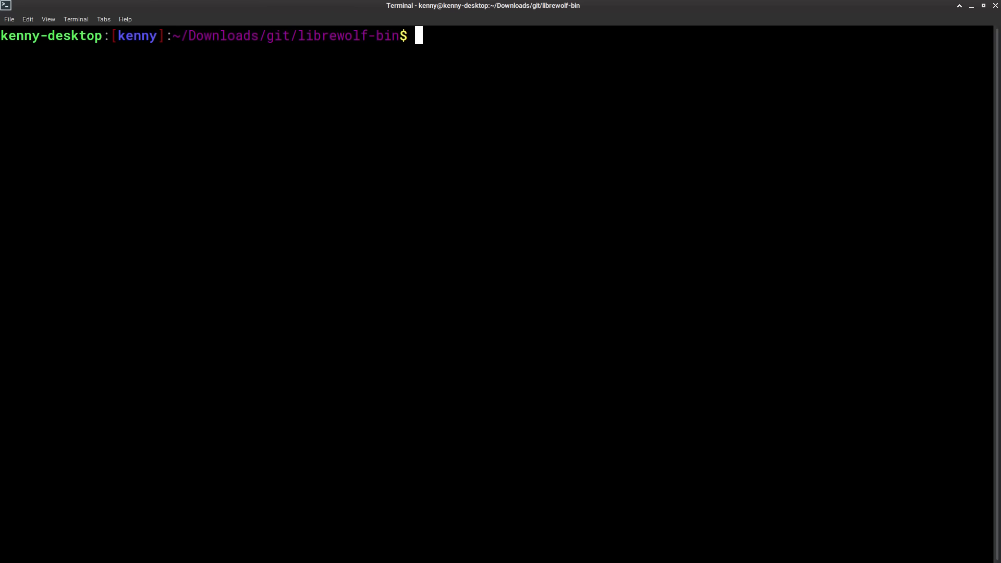
pyautogui.moveTo(394, 60)
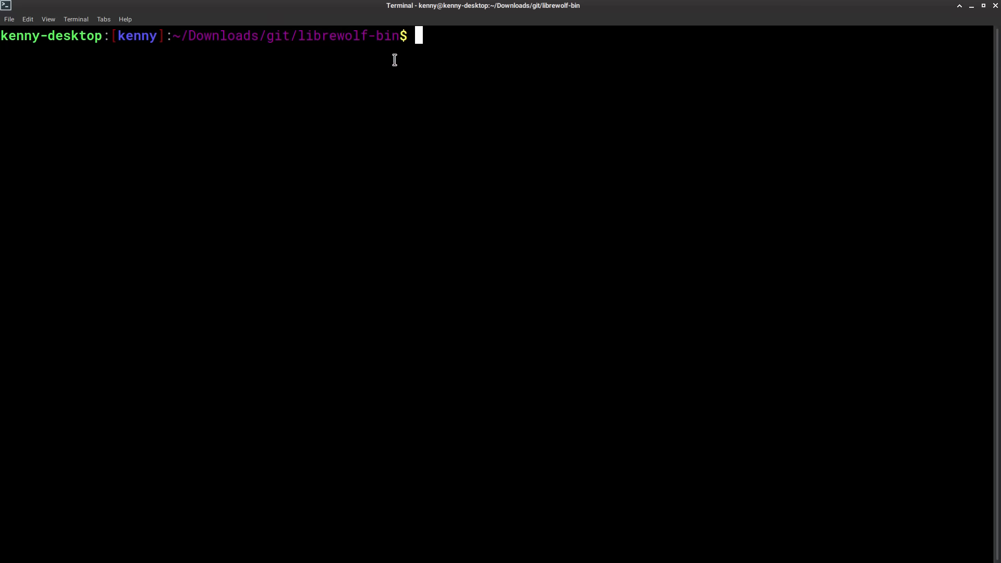
pyautogui.moveTo(460, 35)
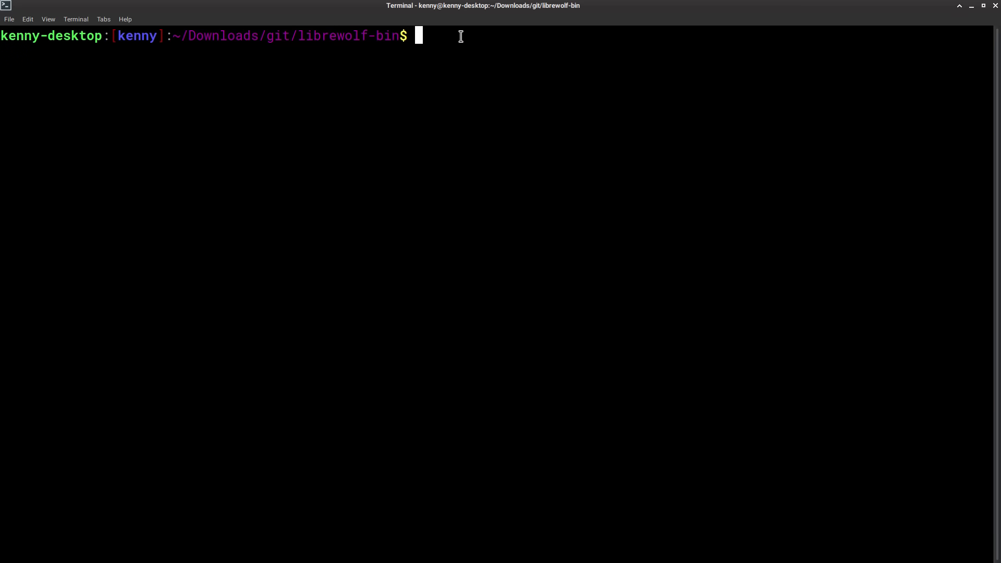
# Step: Rebuild and install librewolf-bin 95.0.2-1 with makepkg -sri, answering Y to proceed
pyautogui.write('makepkg')
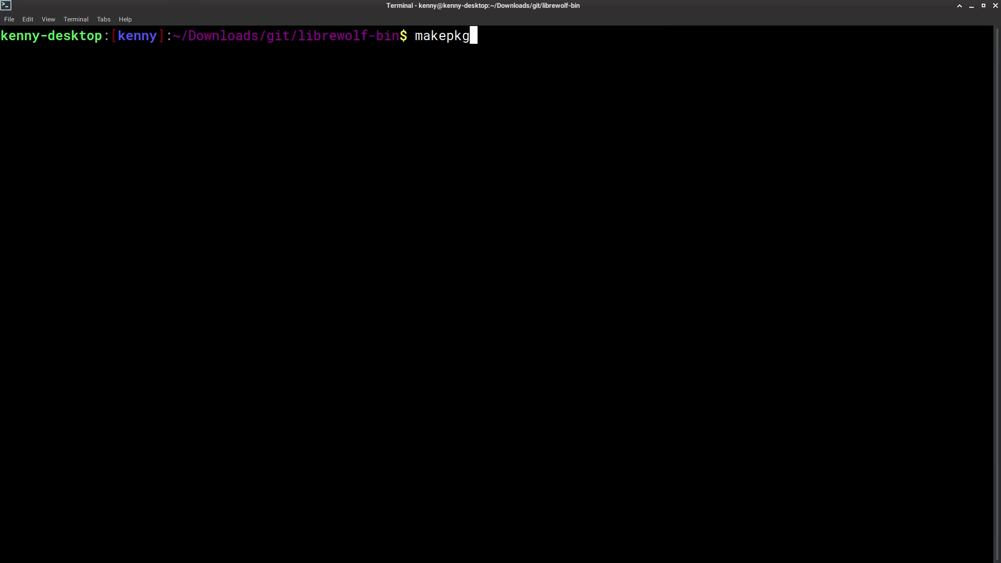
pyautogui.write('-sri')
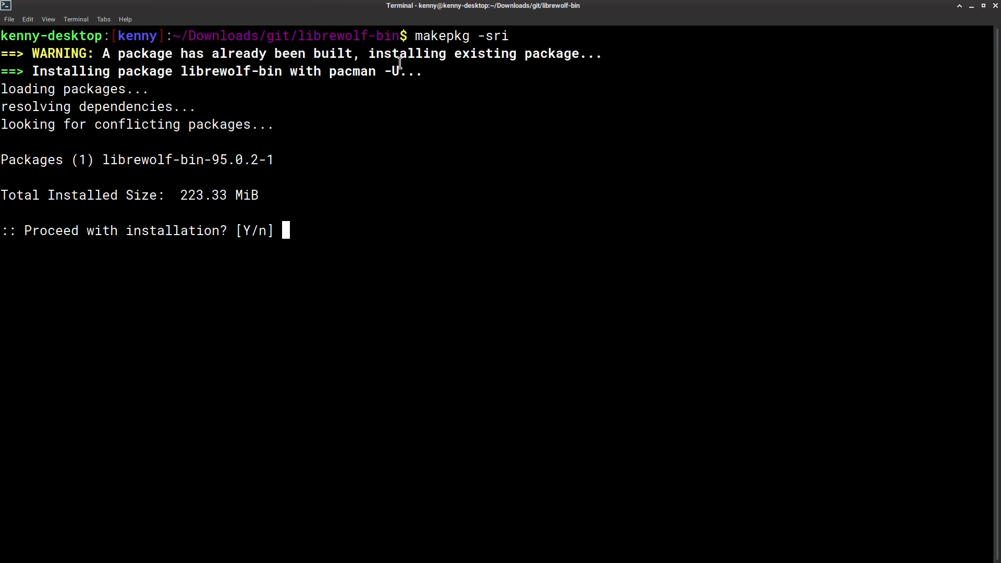
pyautogui.moveTo(171, 201)
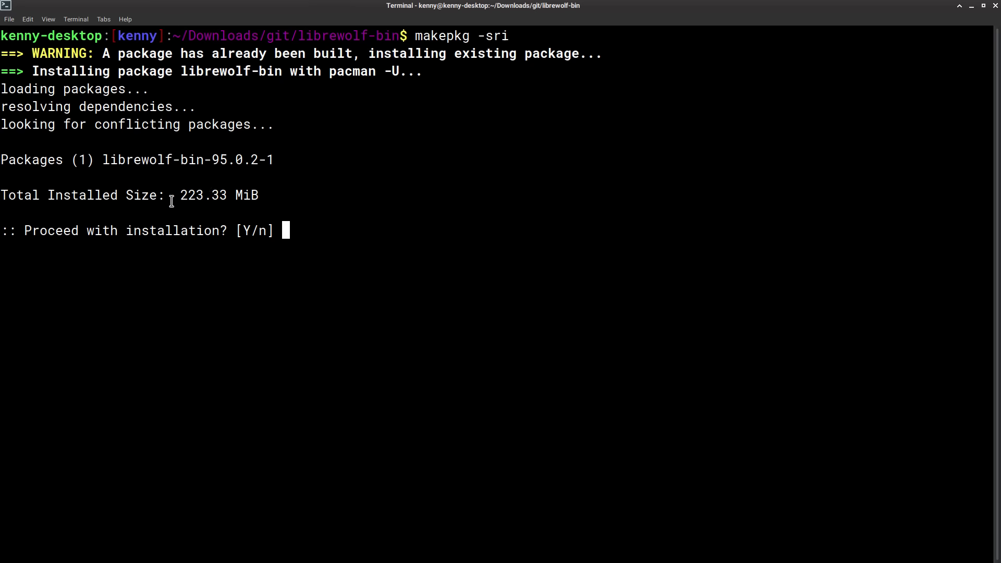
pyautogui.moveTo(359, 201)
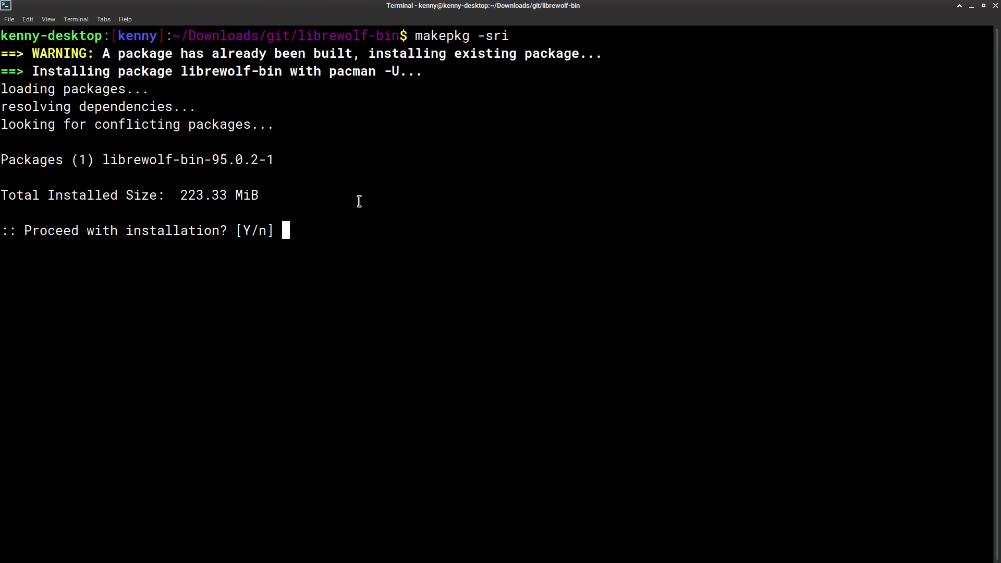
pyautogui.write('Y')
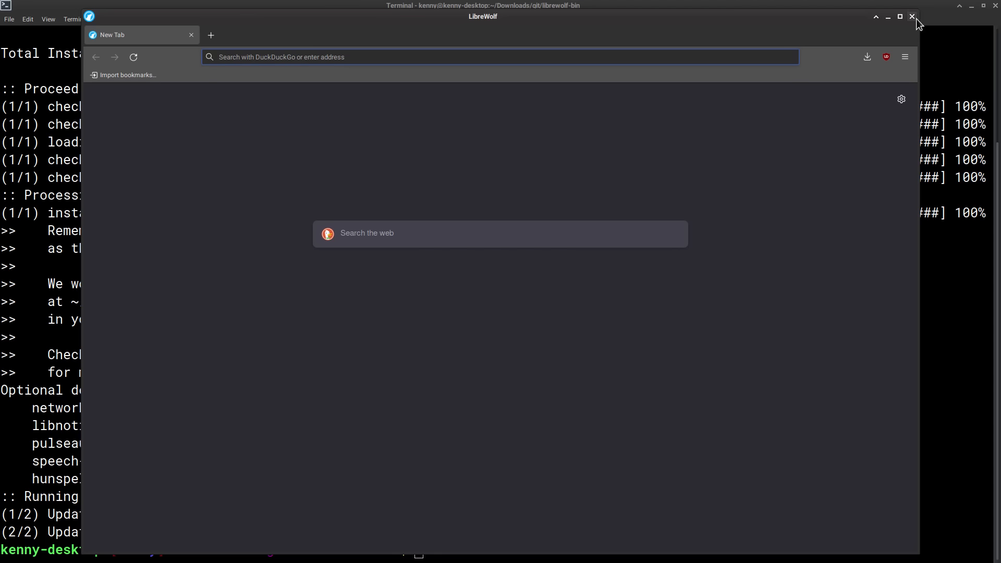
# Step: Close LibreWolf and remove librewolf-bin 95.0.2-1 with sudo pacman -R
pyautogui.click(912, 15)
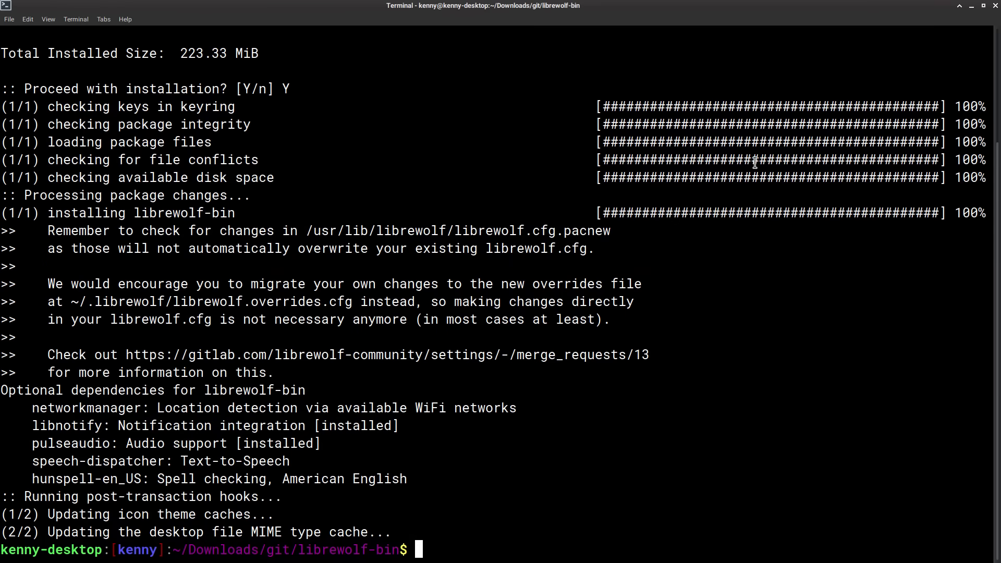
pyautogui.write('sudo')
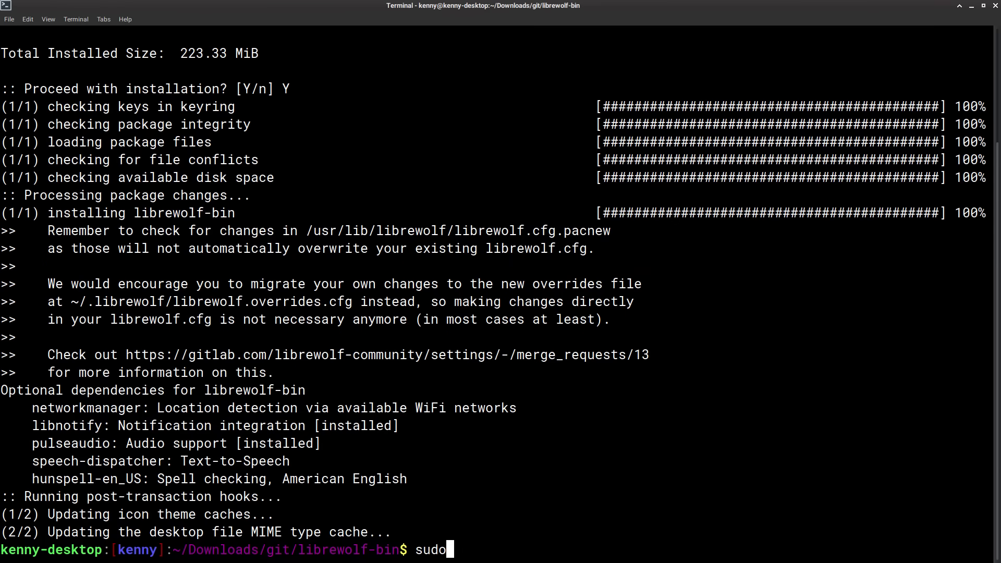
pyautogui.write('pacman -R librewolf-bin')
pyautogui.write('Y')
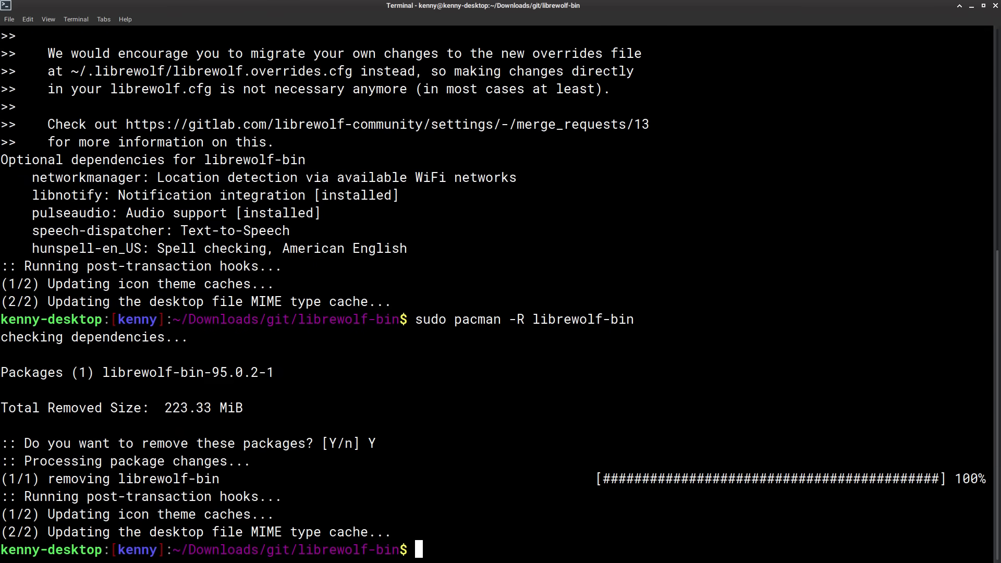
pyautogui.moveTo(622, 265)
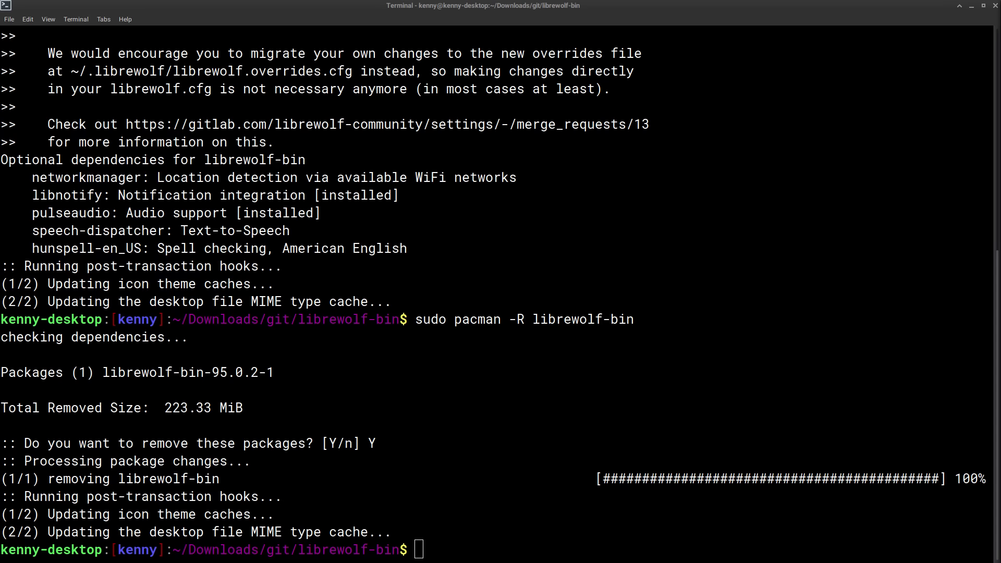
pyautogui.moveTo(636, 308)
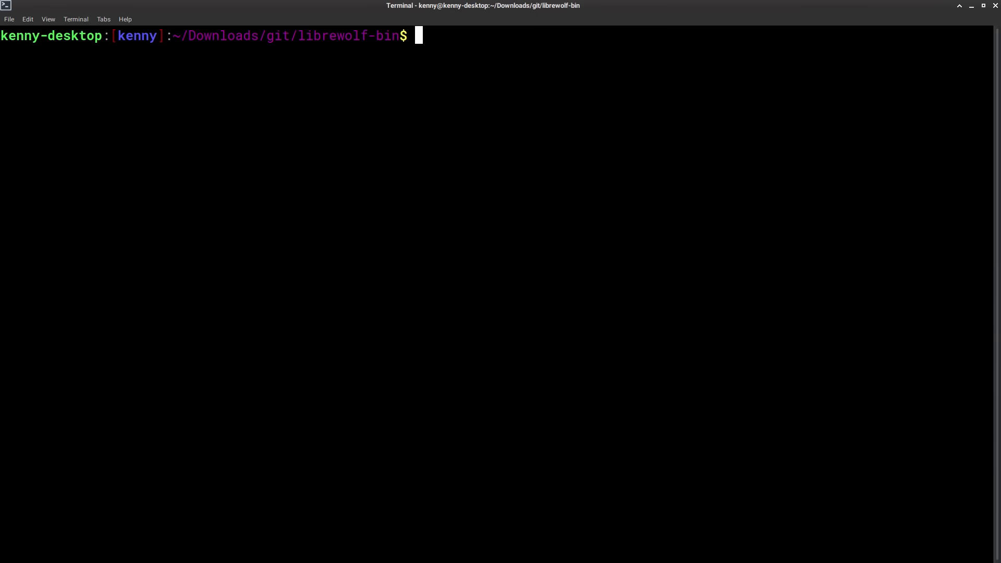
# Step: Search the AUR with yay -Ss librewolf and select the librewolf-bin package name
pyautogui.write('yay -')
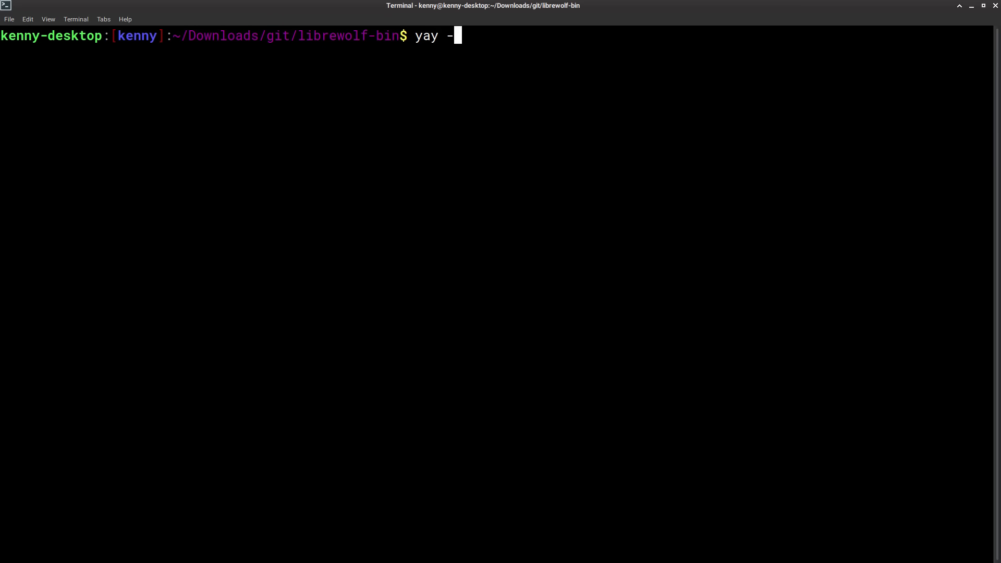
pyautogui.write('Ss libr')
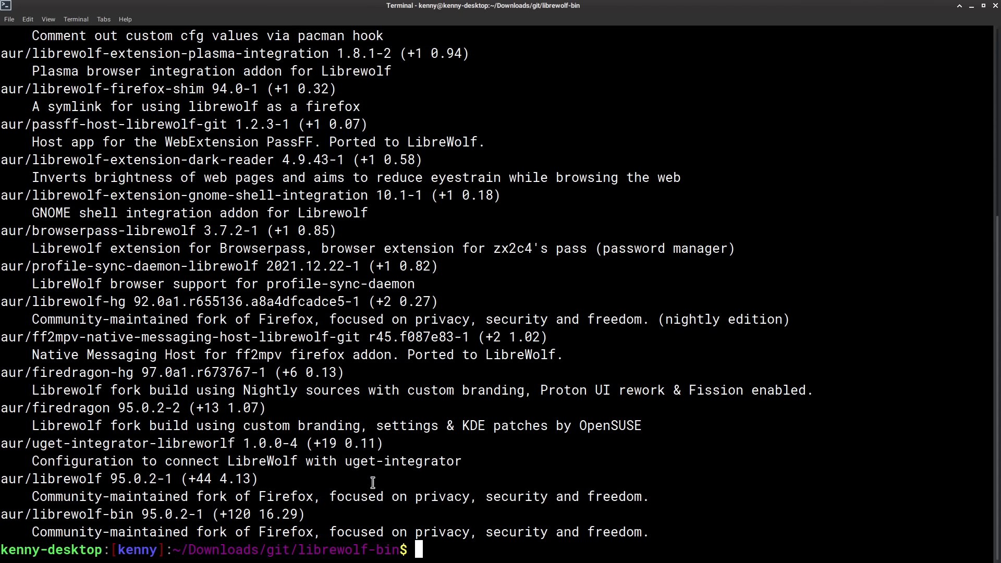
pyautogui.moveTo(56, 524)
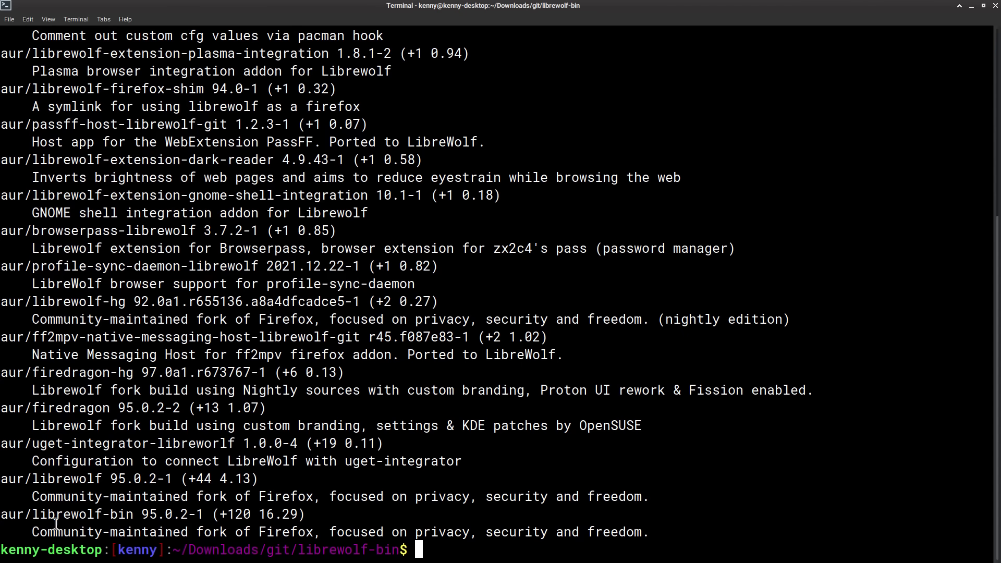
pyautogui.doubleClick(81, 514)
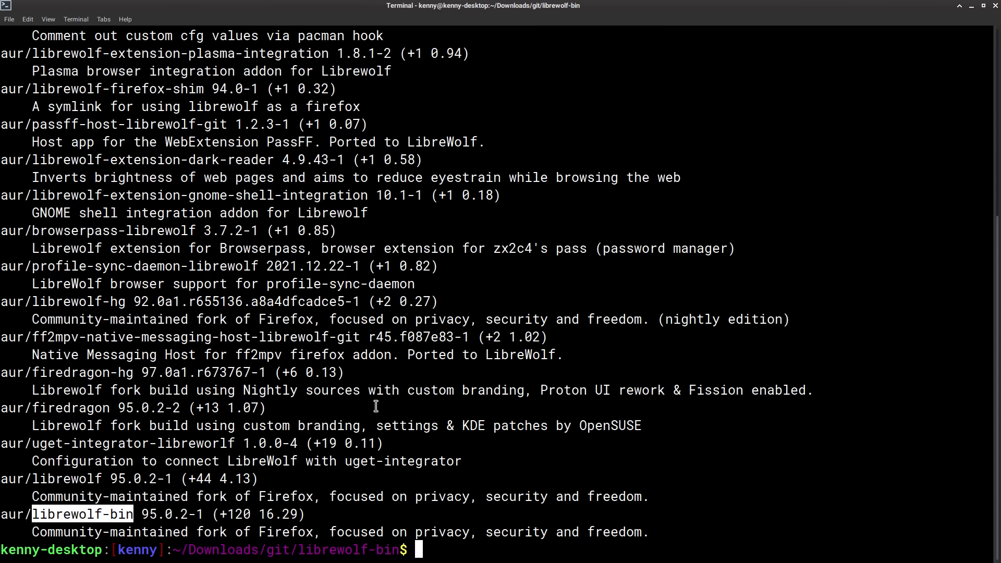
# Step: Show librewolf-bin AUR details (95.0.2-1, 120 votes, maintainer lsf) with yay -Si
pyautogui.write('yay -Si librewolf-bin')
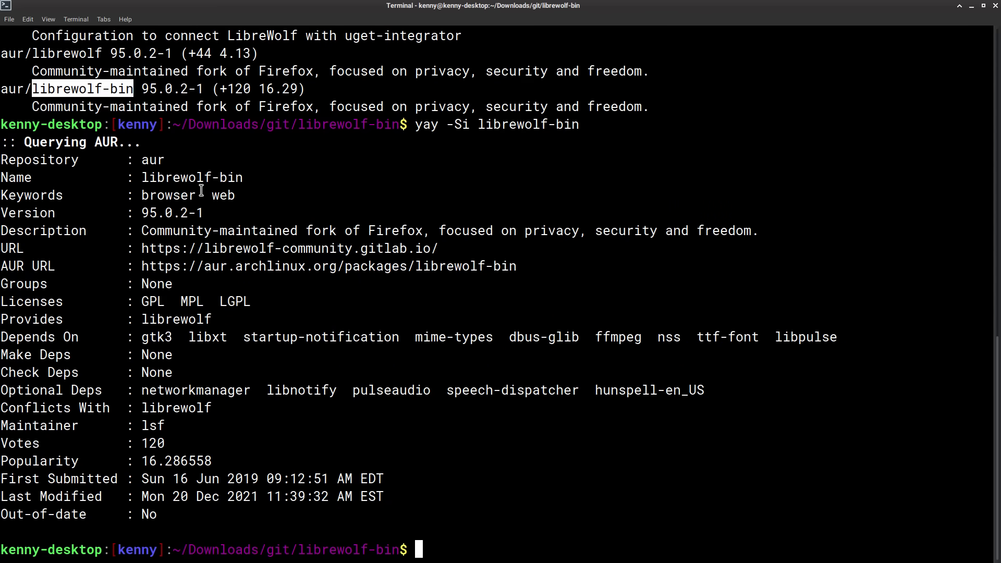
pyautogui.moveTo(289, 282)
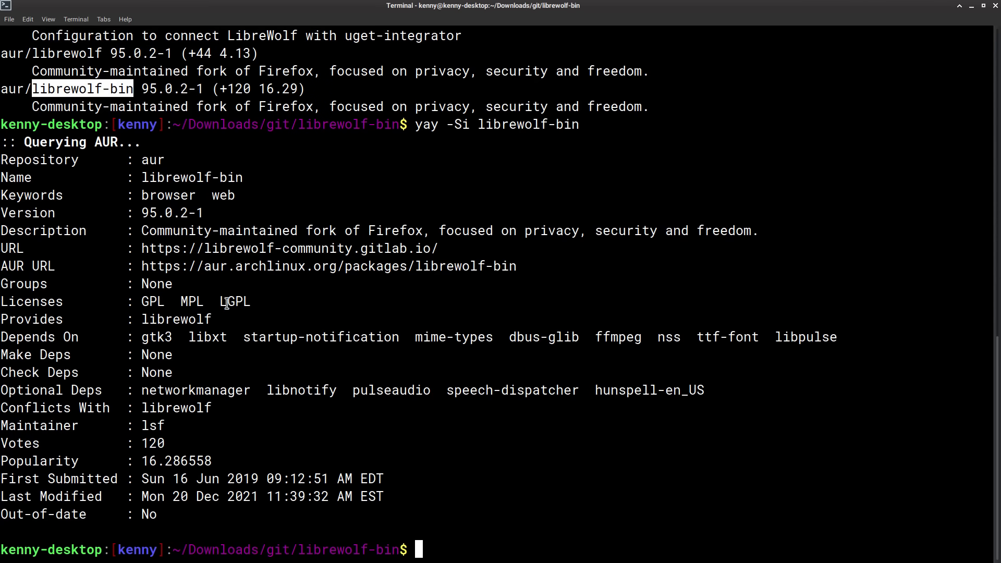
pyautogui.moveTo(322, 331)
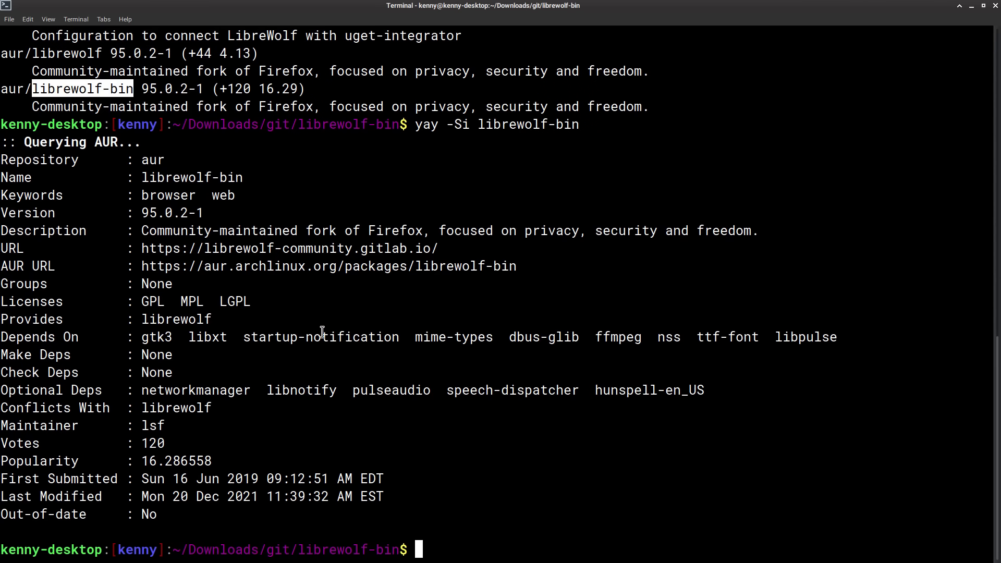
pyautogui.moveTo(364, 475)
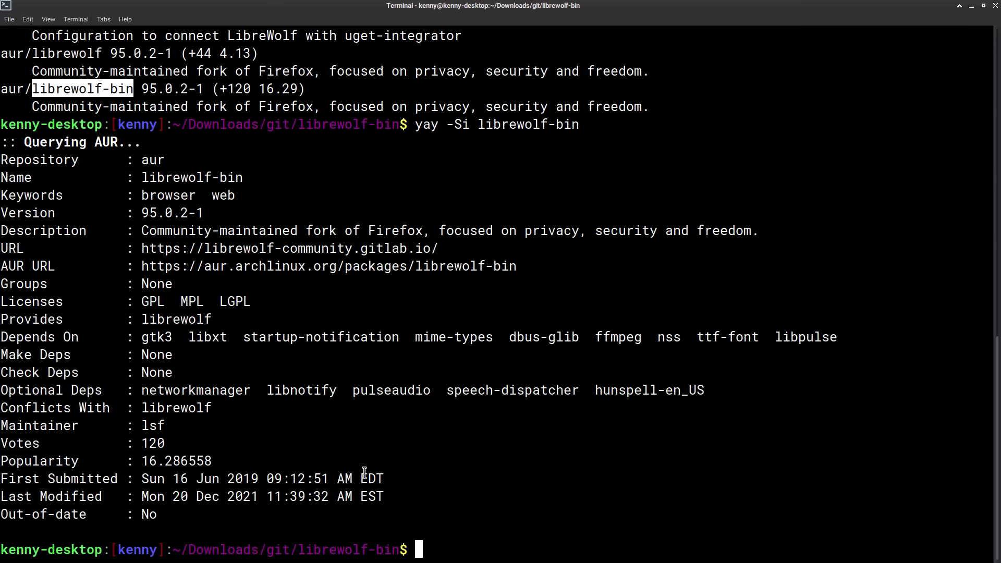
pyautogui.moveTo(520, 364)
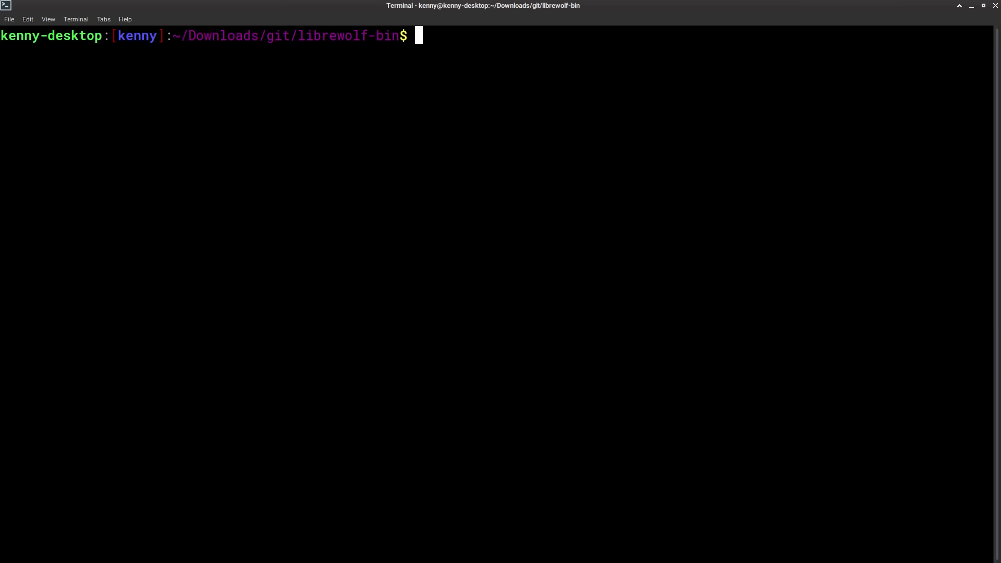
# Step: Start yay -S librewolf-bin, abort it at the clean-build question and return to the home directory
pyautogui.write('yay -S librew')
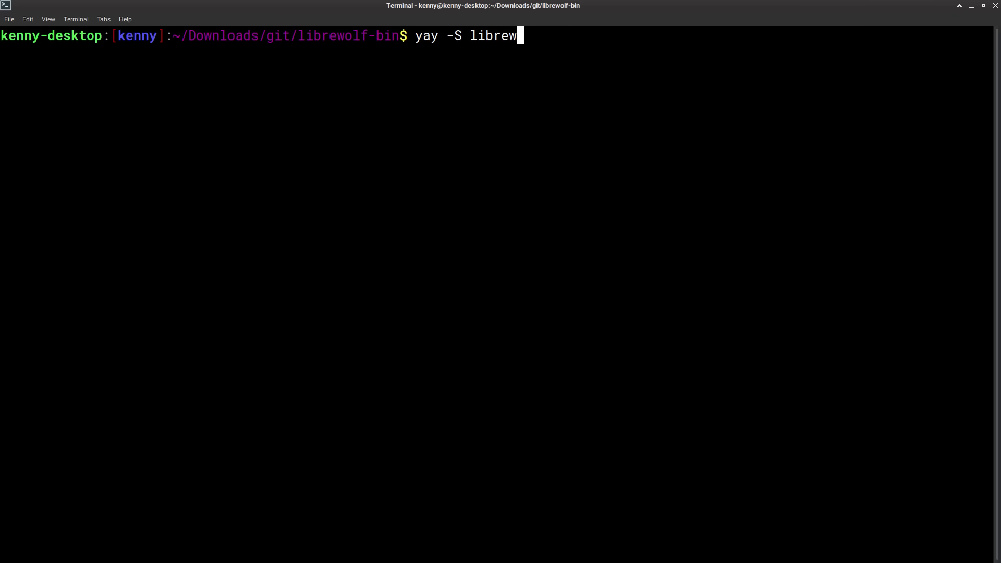
pyautogui.write('olf-bin')
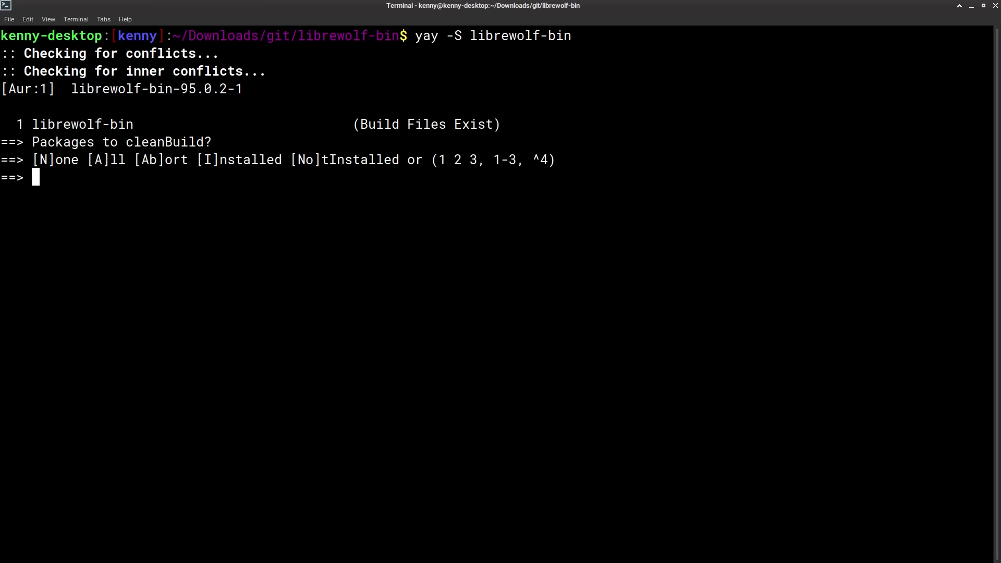
pyautogui.press('ctrl+c')
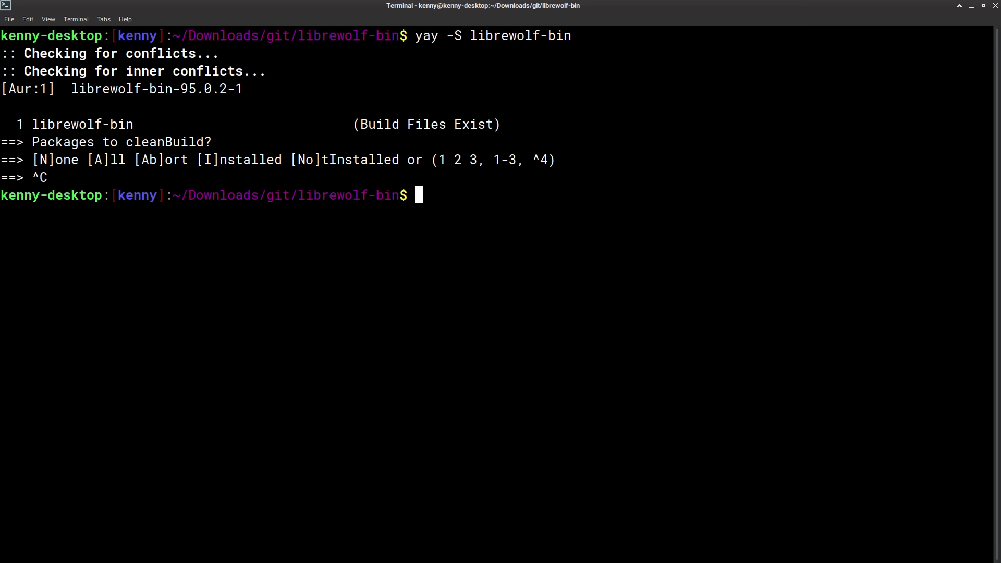
pyautogui.write('cd')
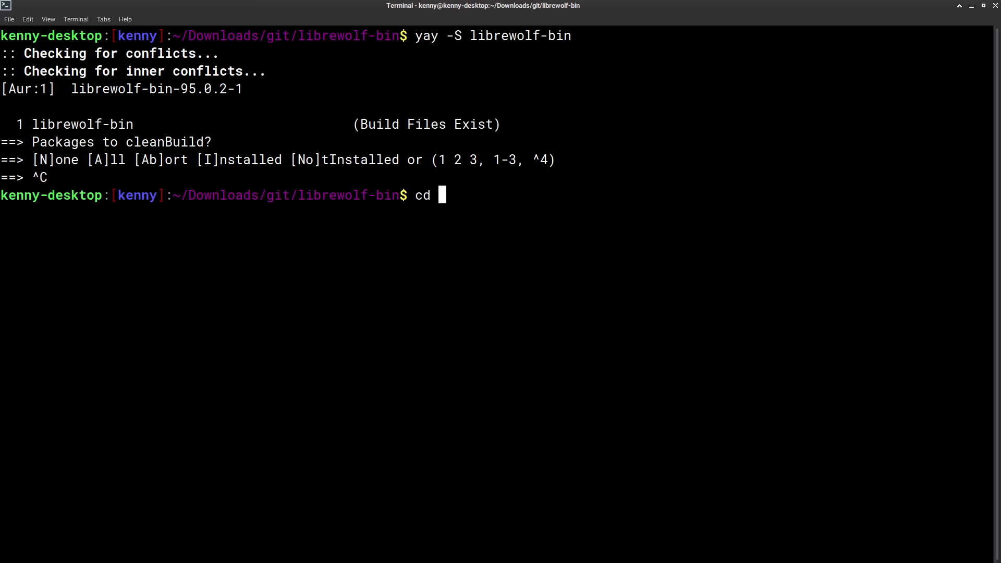
pyautogui.press('Return')
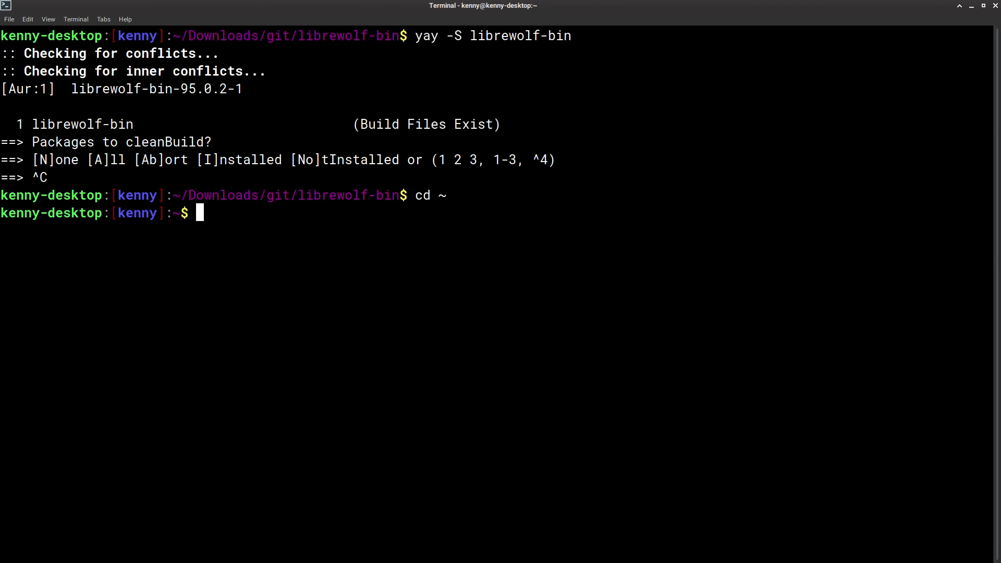
# Step: Install librewolf-bin with yay -S from home, answering prompts, and close the launched LibreWolf window
pyautogui.write('yay -')
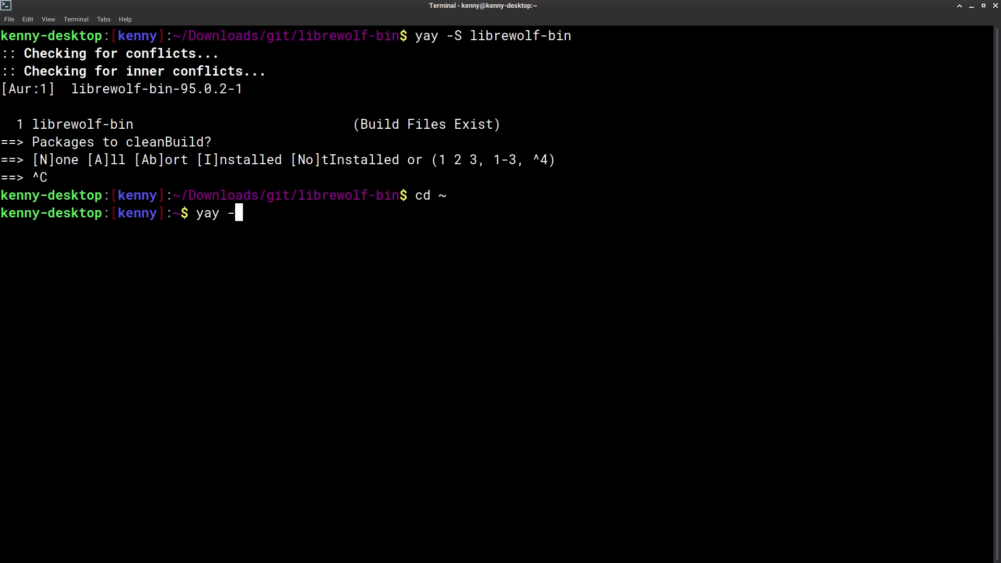
pyautogui.write('S librewolf-bin')
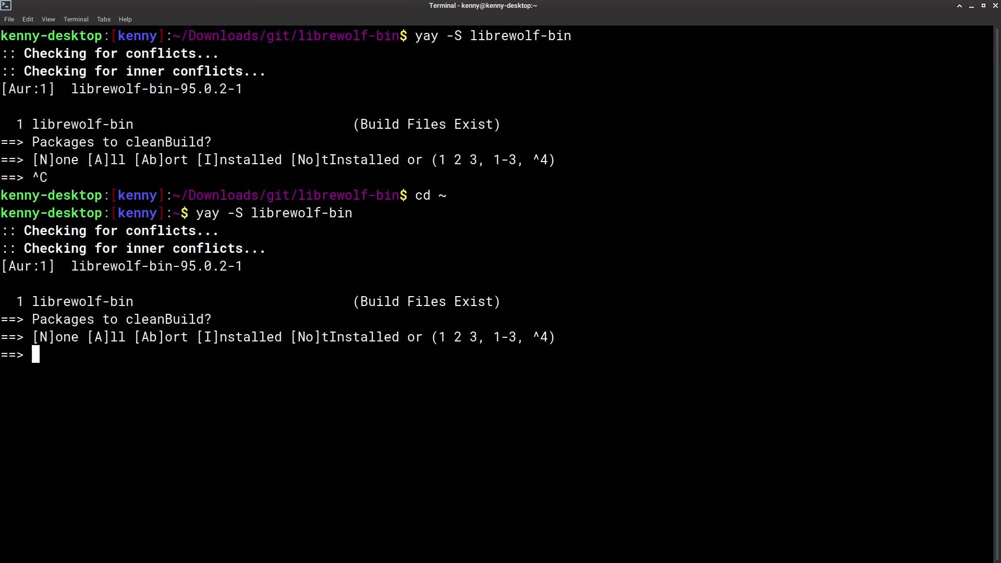
pyautogui.write('I')
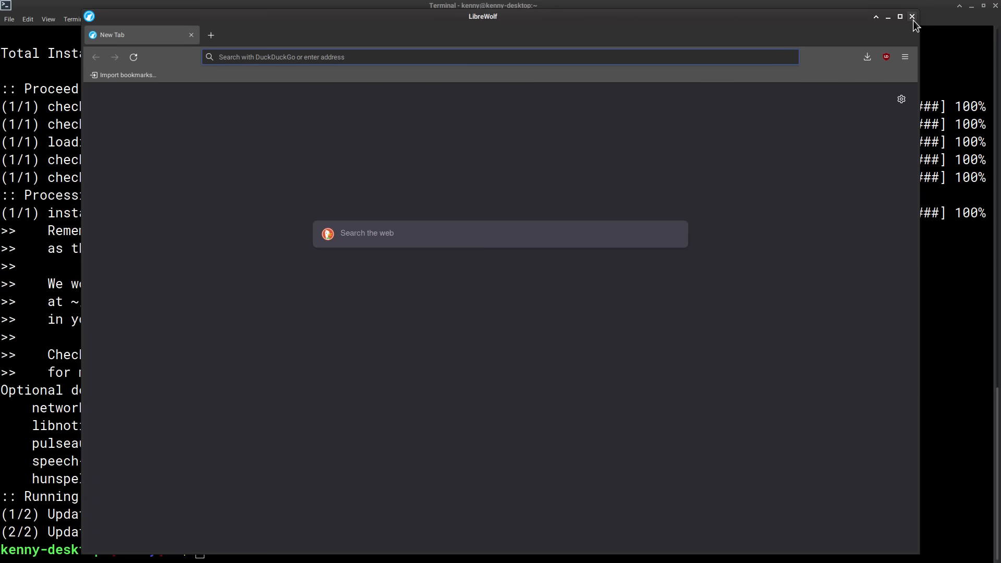
pyautogui.click(911, 16)
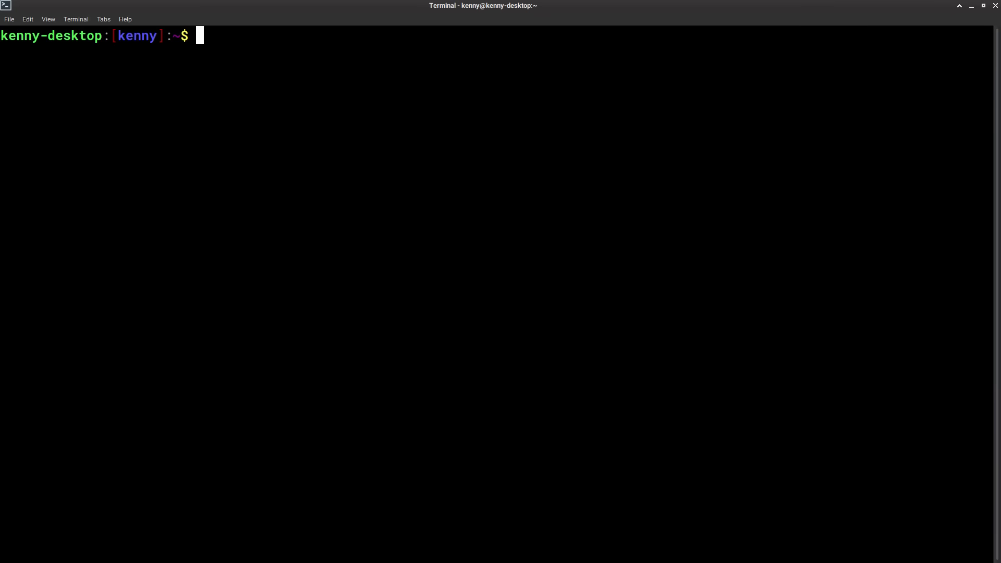
# Step: Run a full system update with yay -Syu, reporting the system is up to date
pyautogui.write('yay')
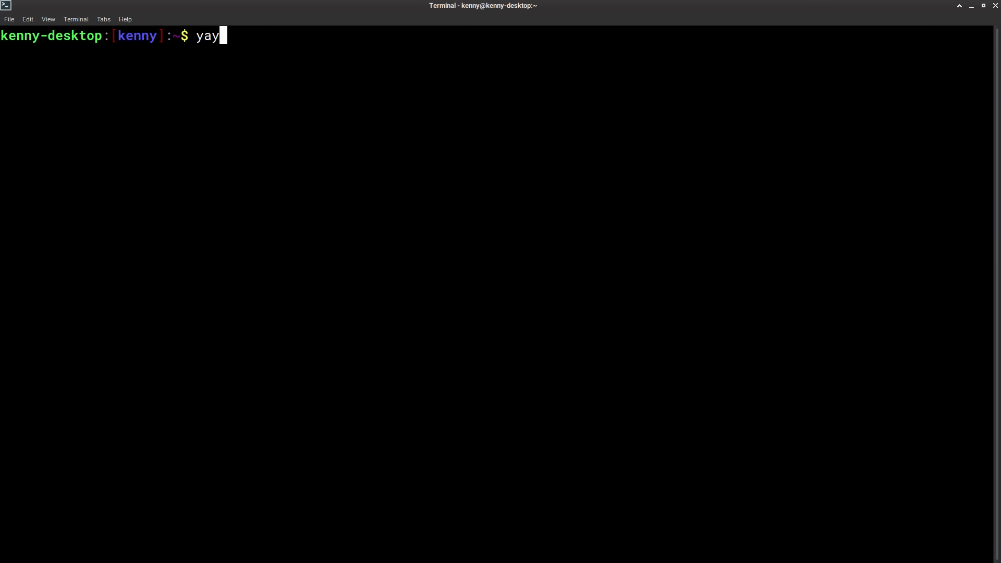
pyautogui.write('-Syu')
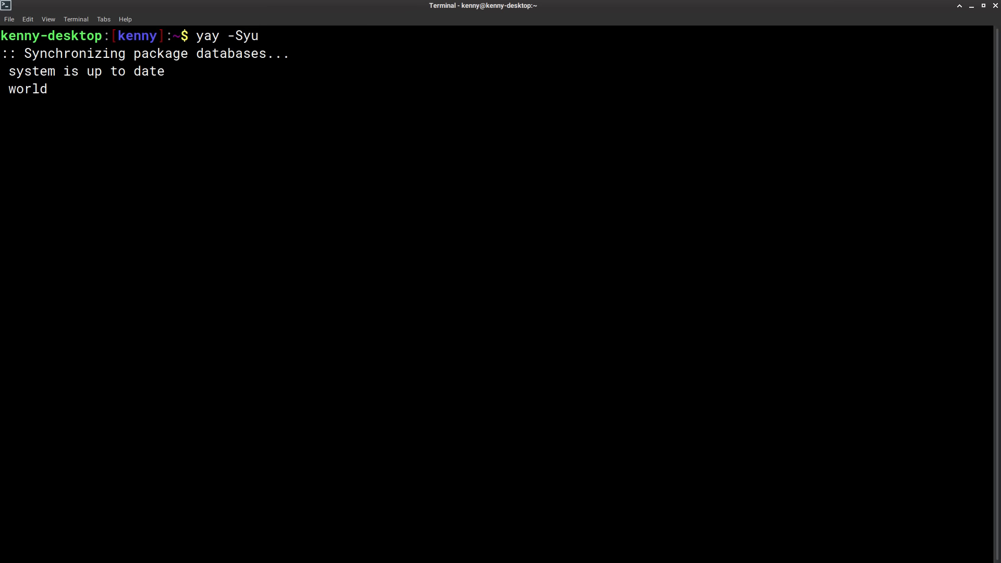